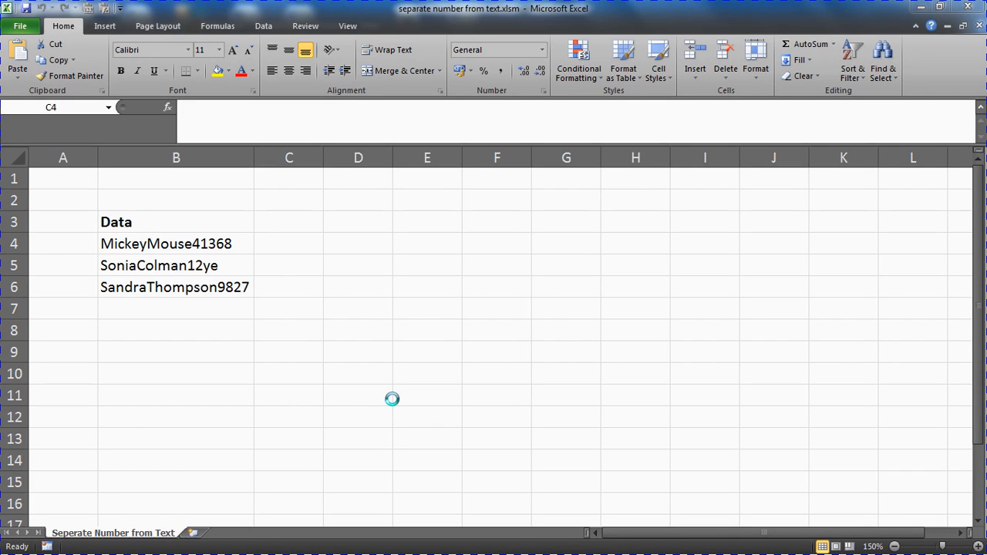
mouse_move(143, 239)
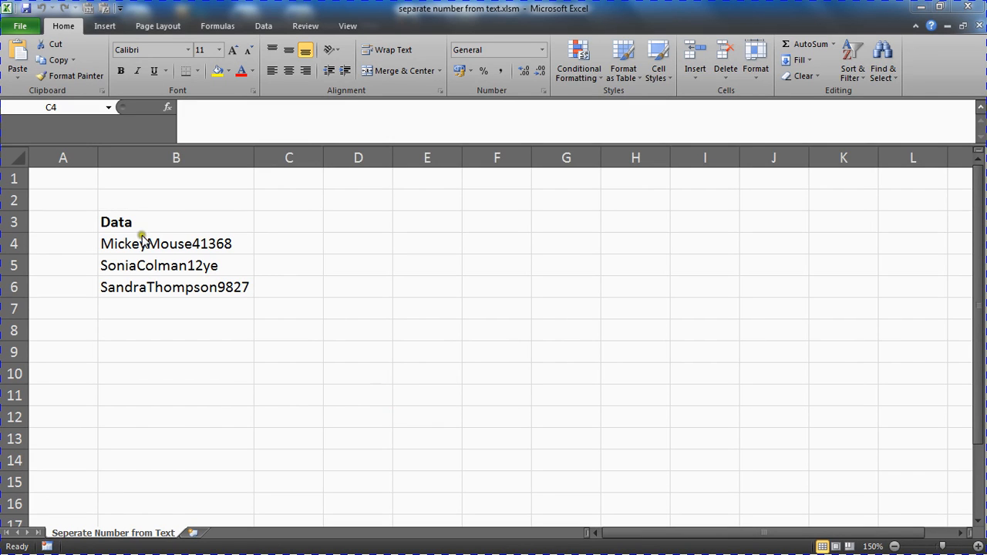
Select result cells C4:C6, then cell B4 holding MickeyMouse41368.
click(289, 243)
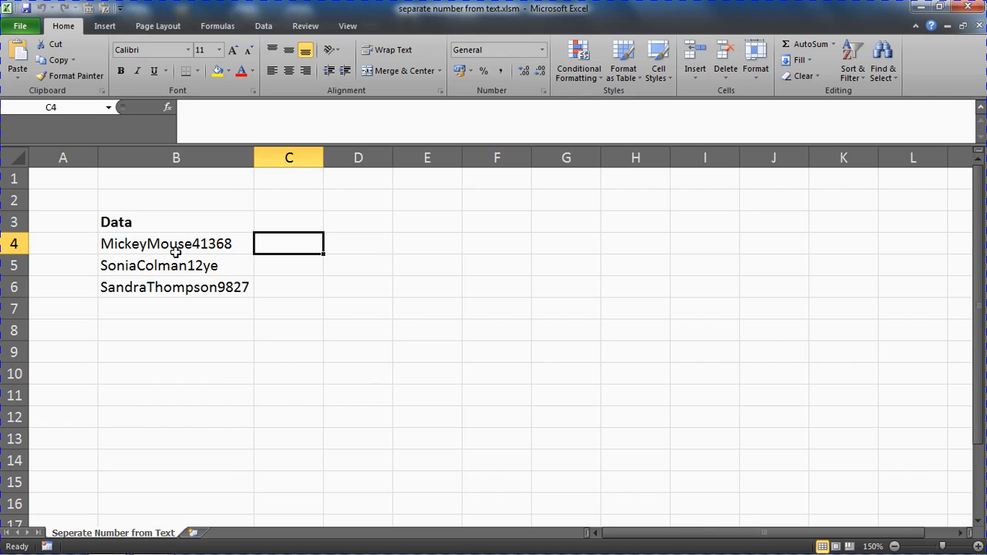
mouse_move(199, 264)
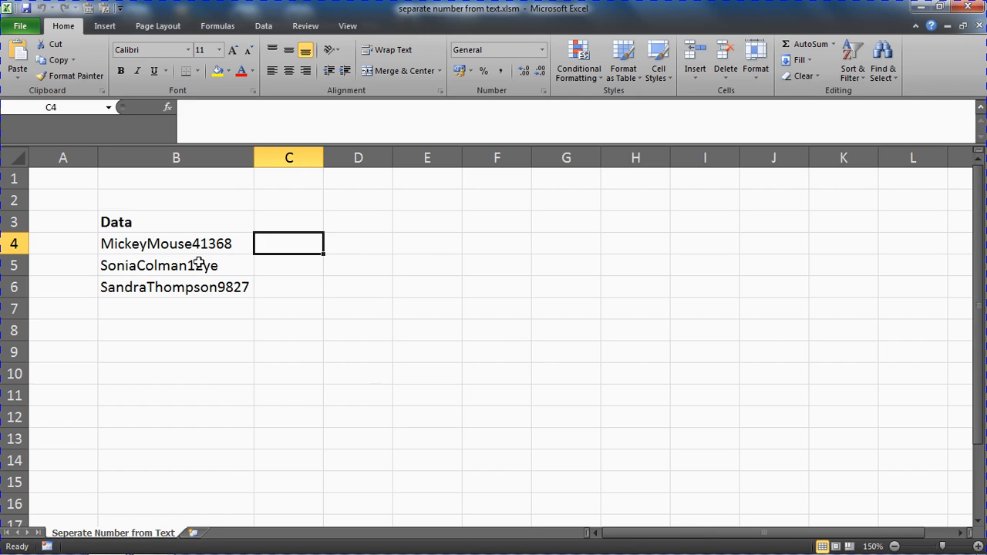
mouse_move(181, 257)
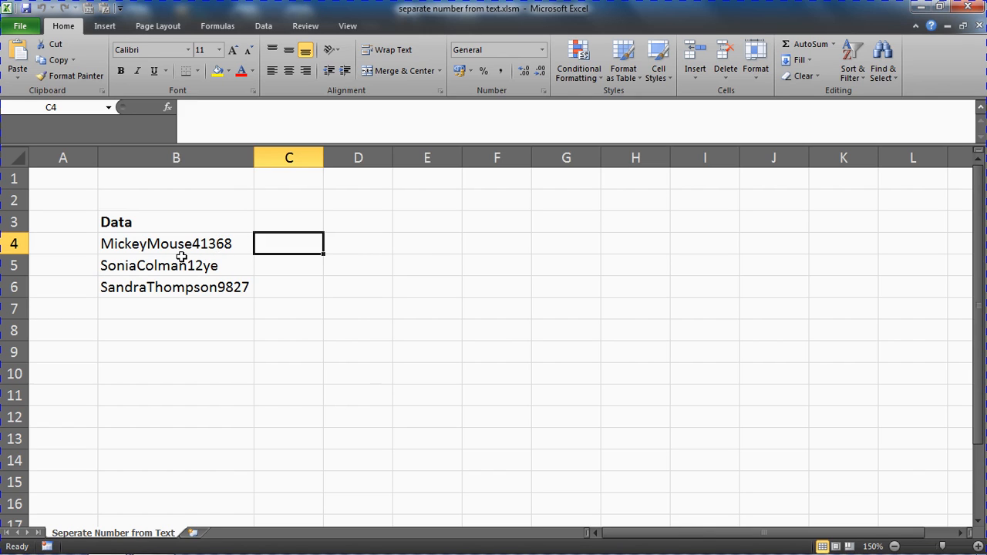
mouse_move(245, 286)
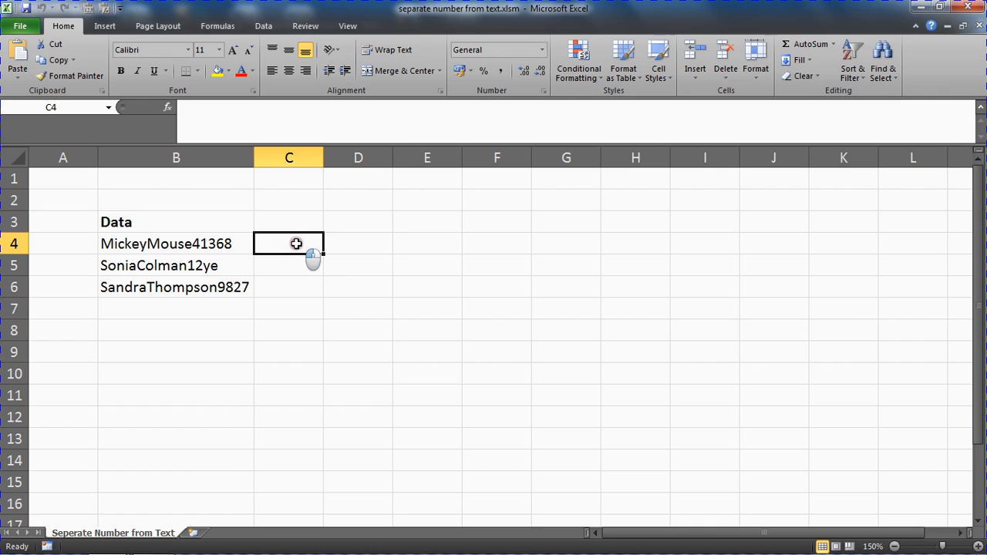
drag(289, 244, 294, 287)
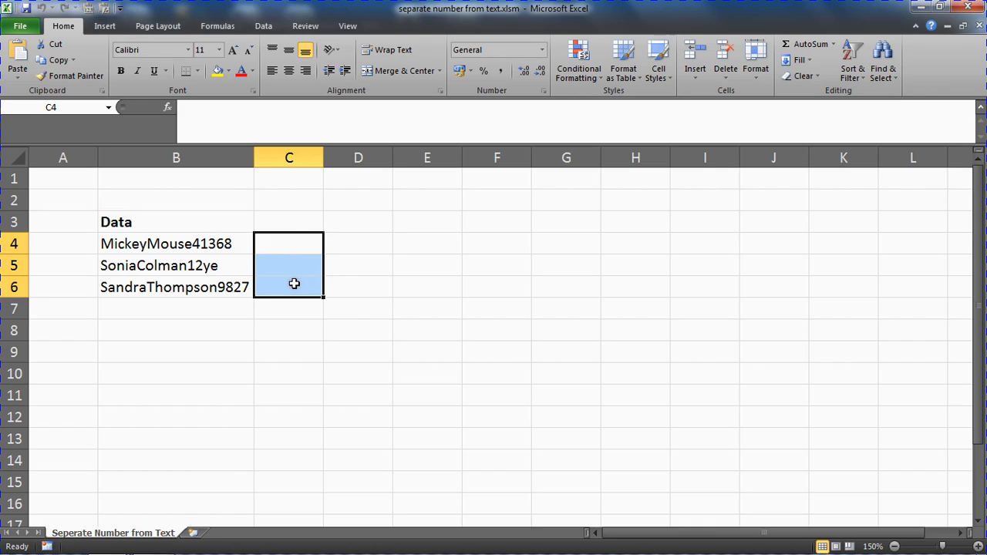
click(358, 287)
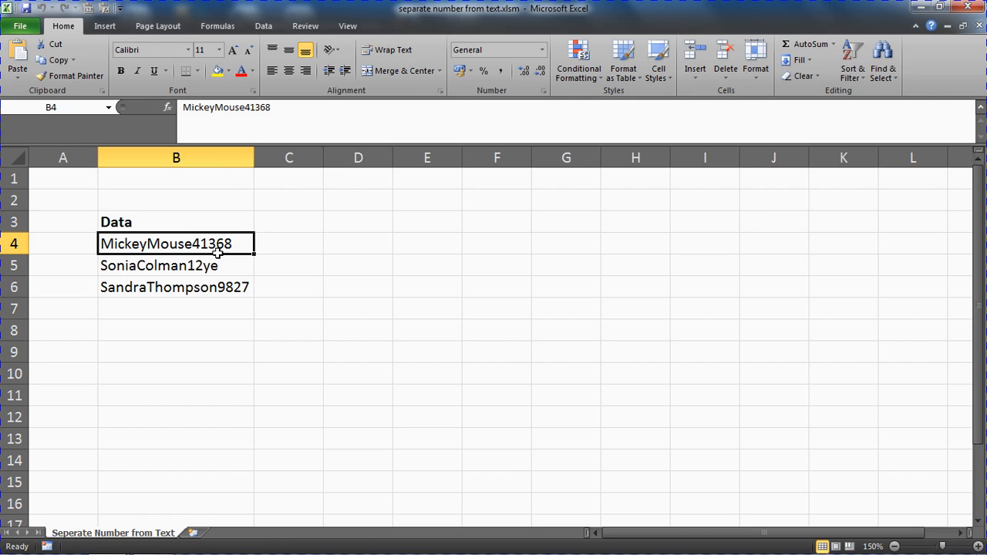
click(289, 287)
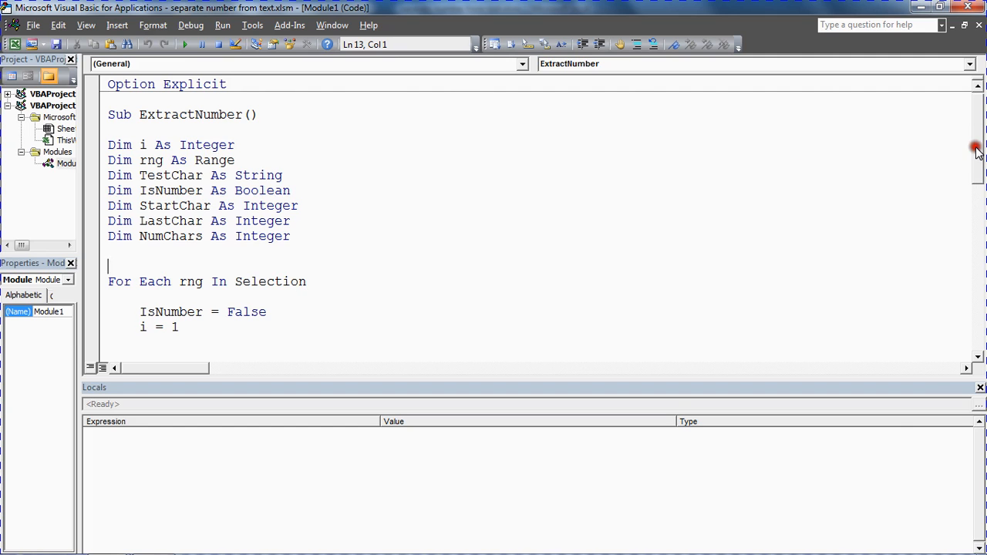
Scroll through ExtractNumber's variable declarations down to the Do While IsNumber loop.
scroll(down, 3)
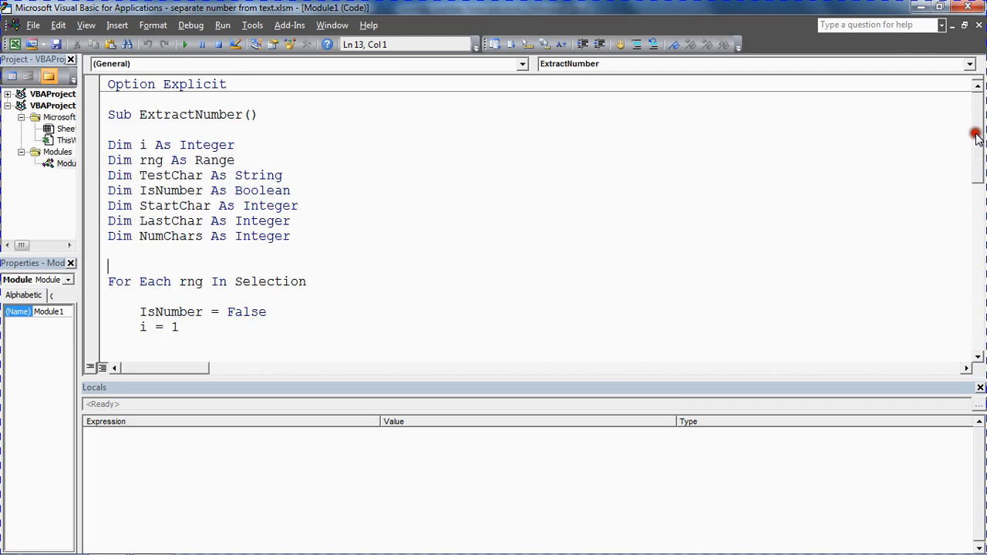
click(306, 236)
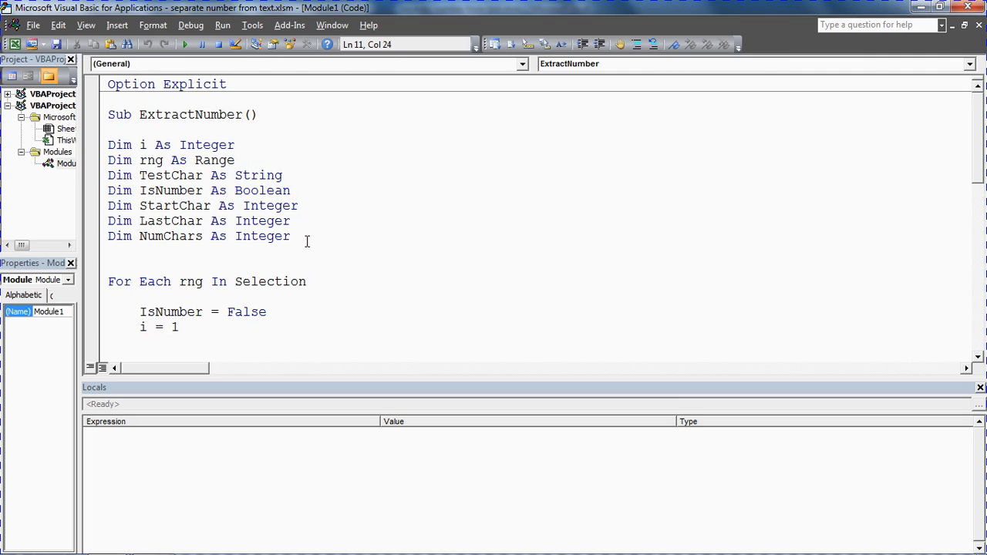
click(291, 236)
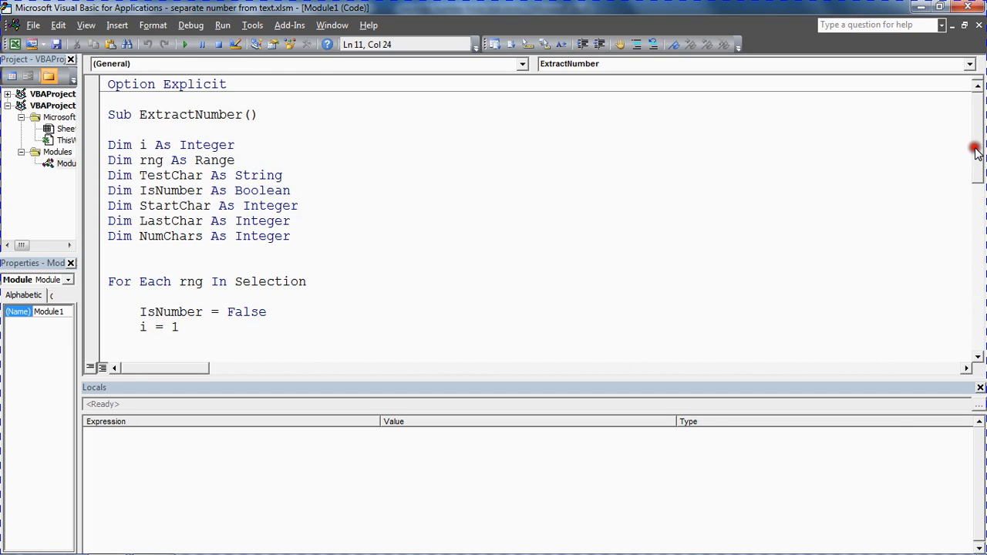
scroll(down, 3)
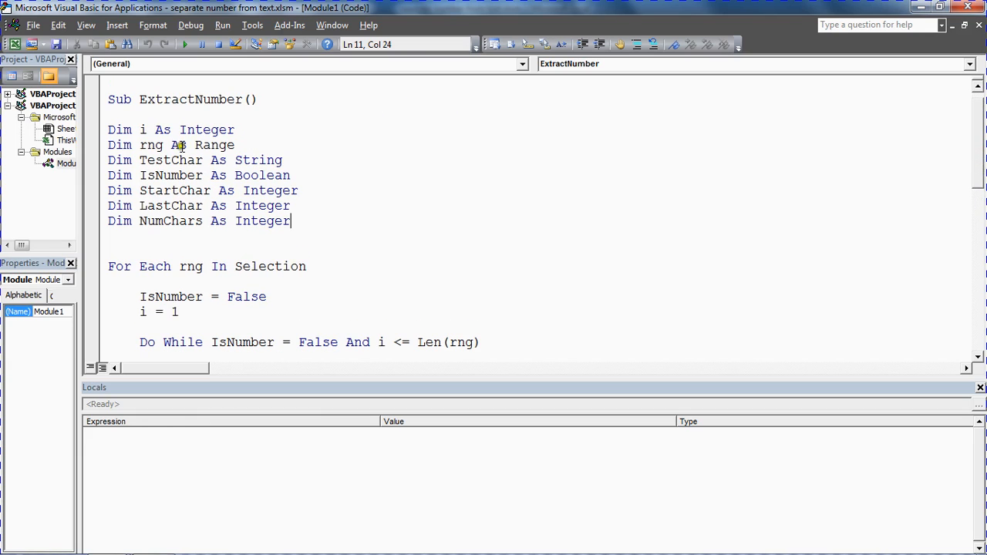
mouse_move(184, 162)
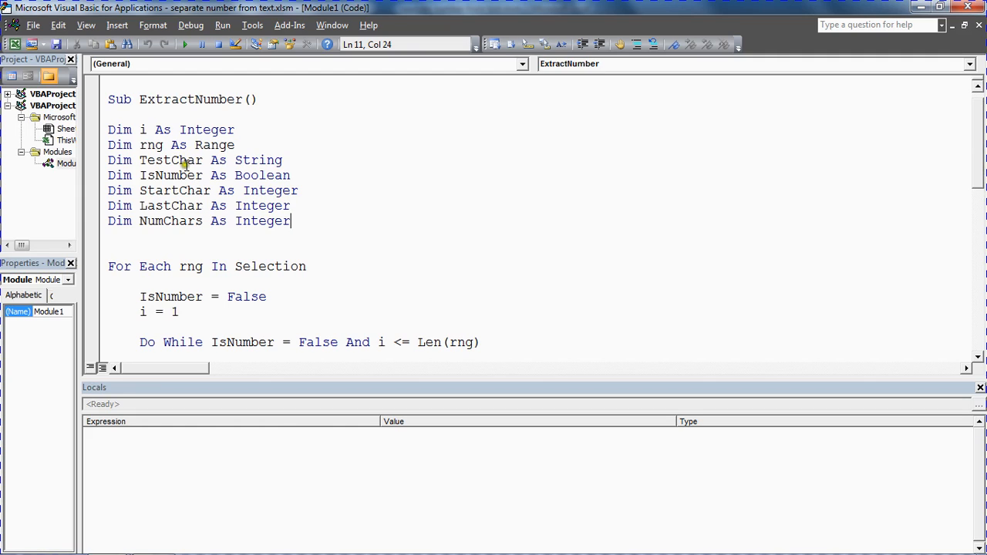
mouse_move(203, 222)
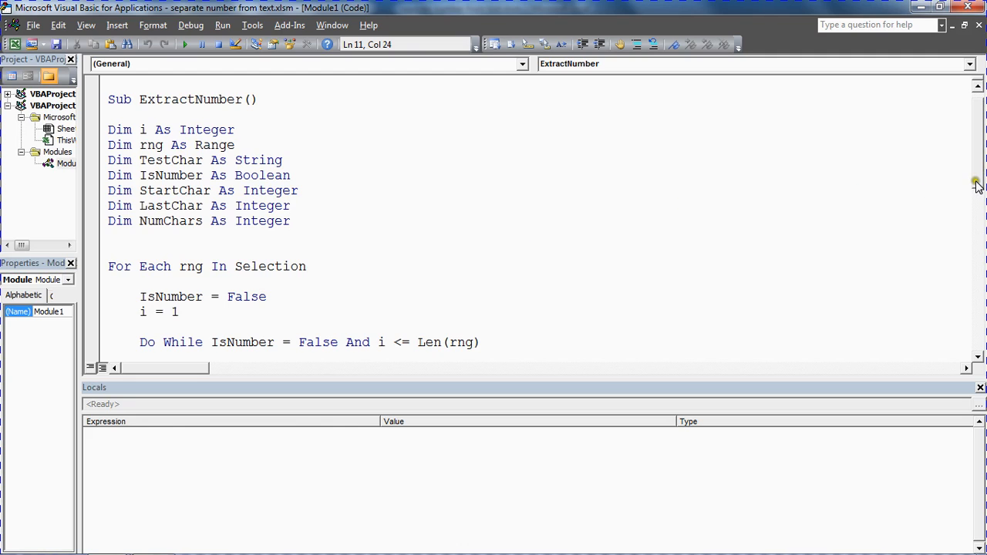
mouse_move(822, 379)
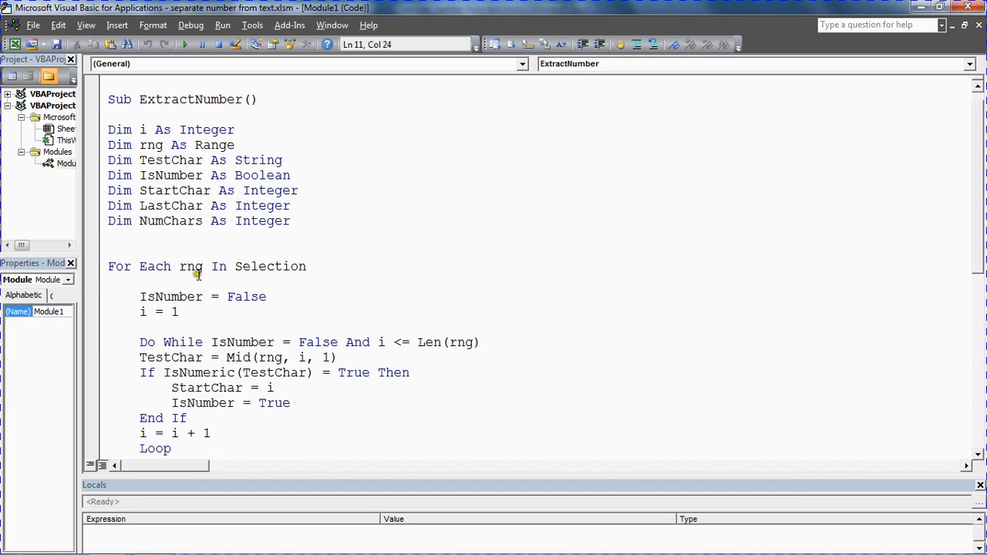
double_click(136, 266)
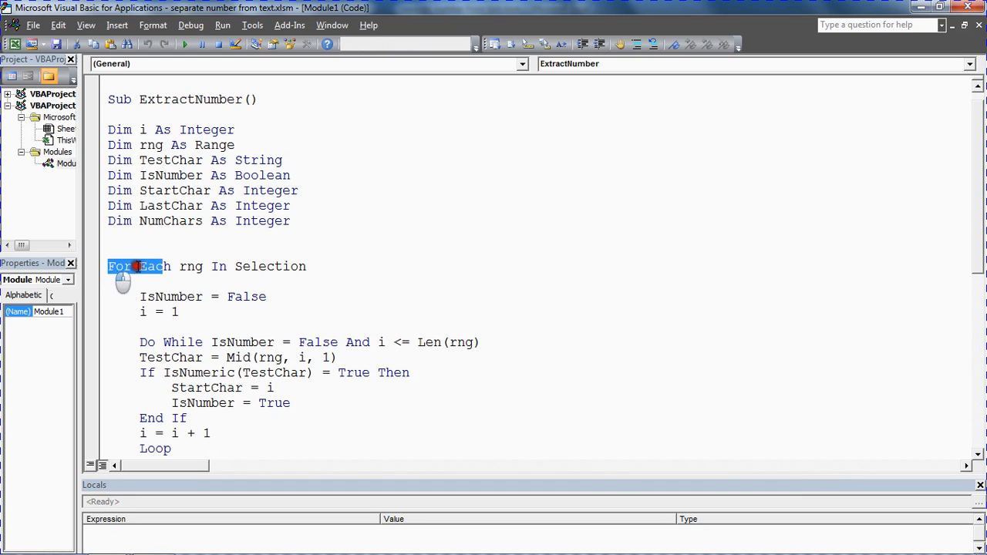
click(284, 301)
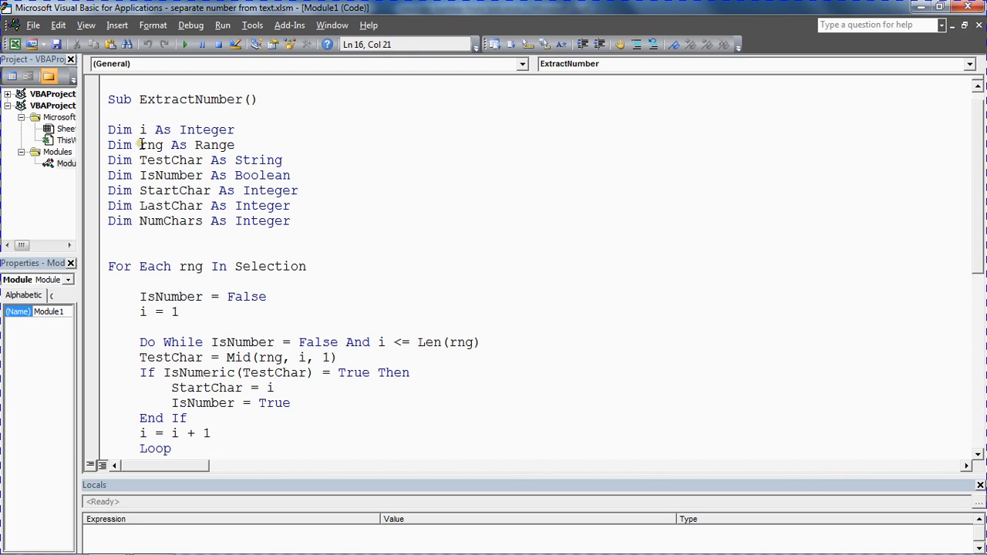
double_click(149, 145)
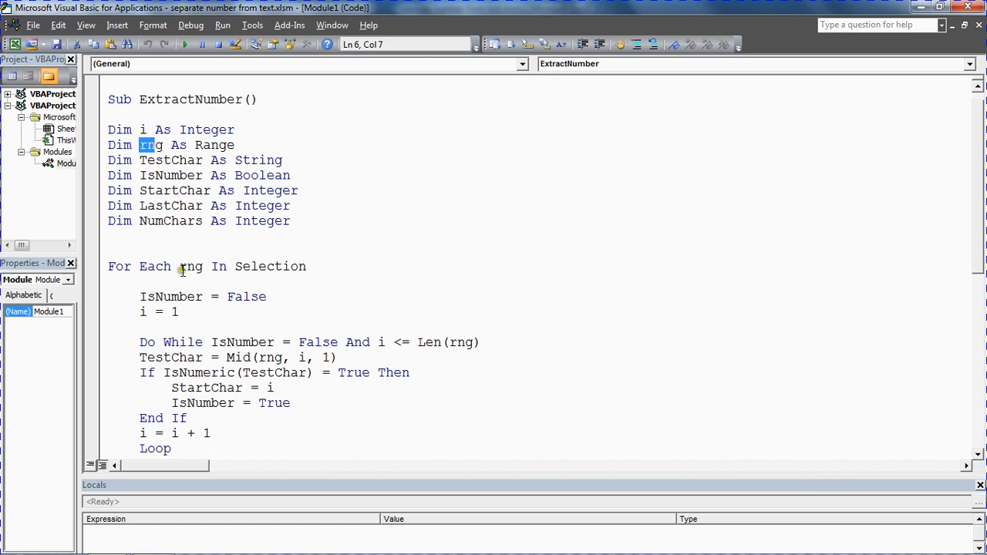
click(280, 266)
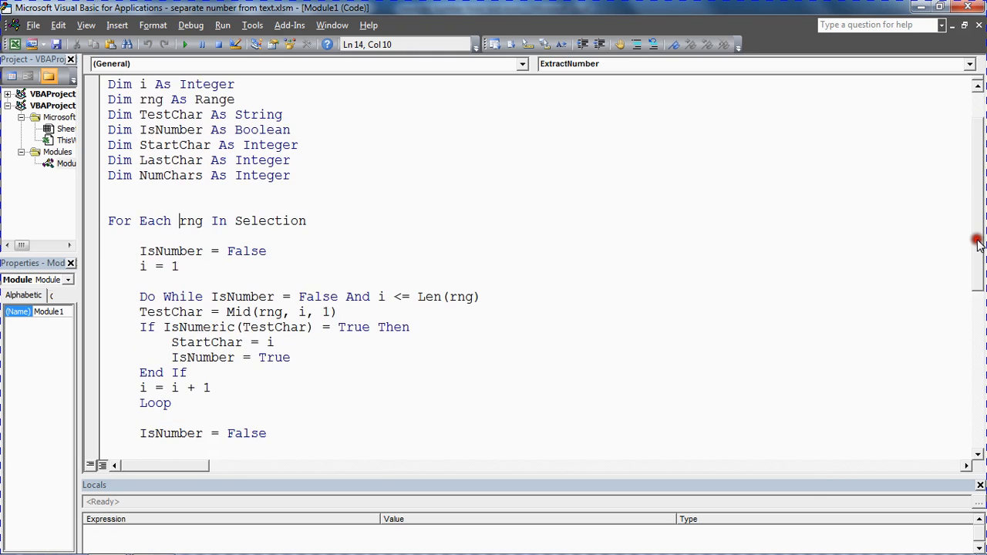
scroll(down, 3)
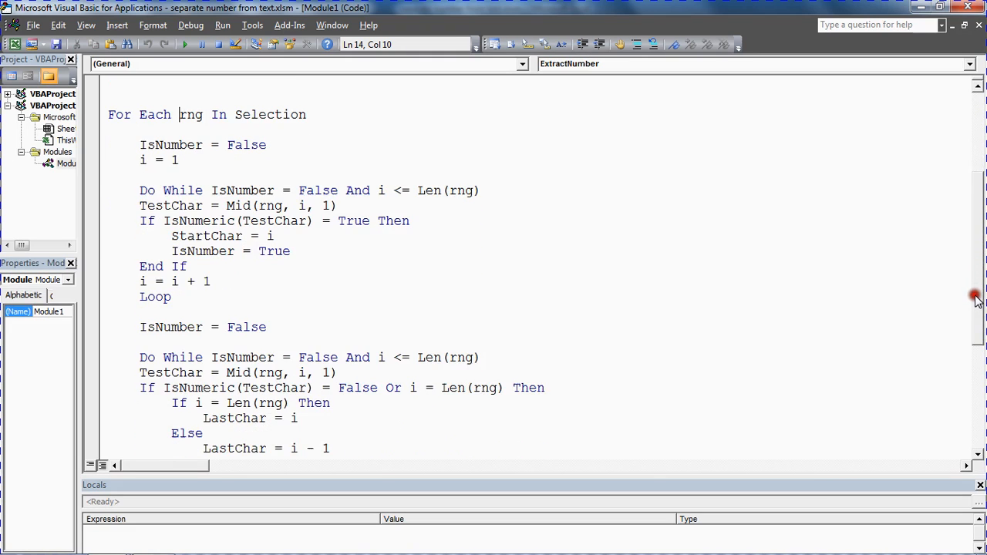
scroll(down, 3)
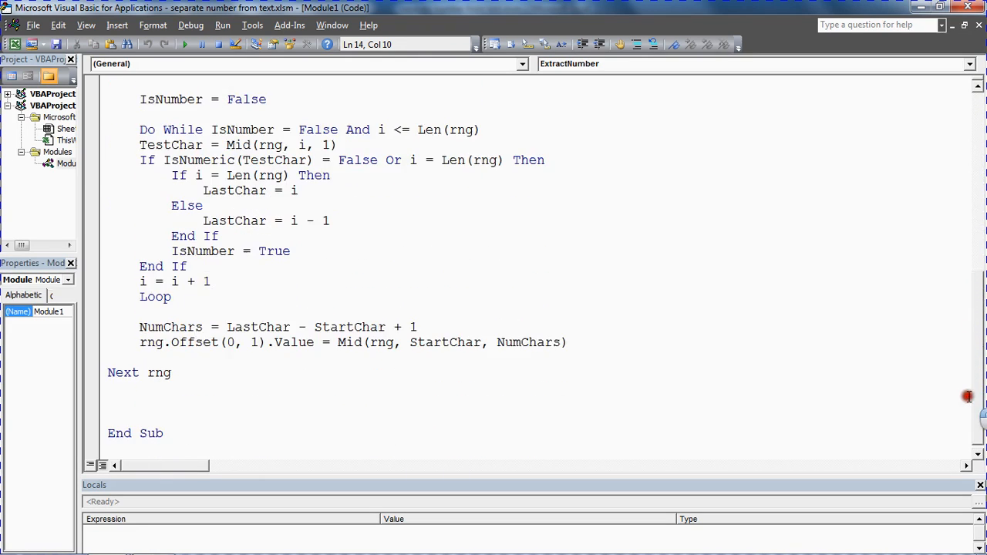
double_click(138, 372)
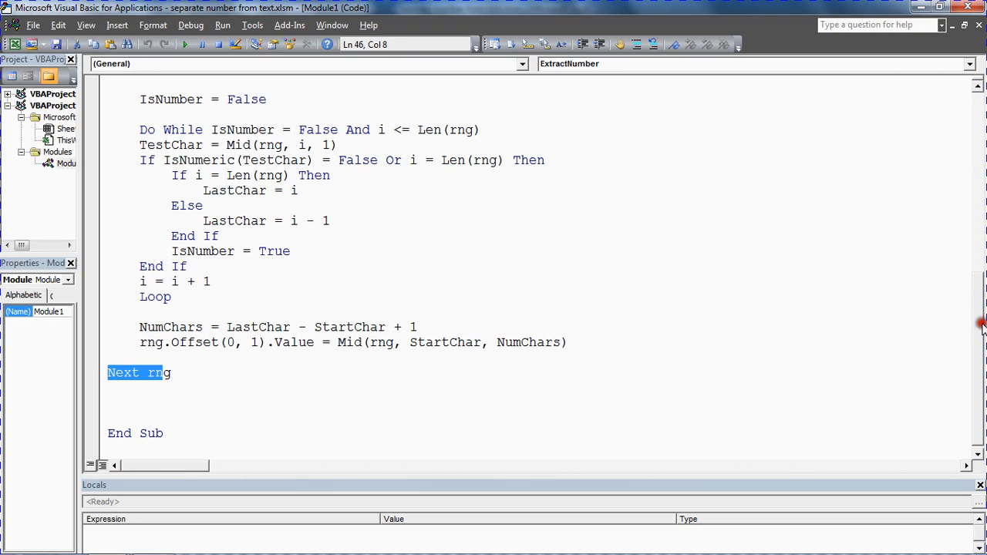
scroll(up, 3)
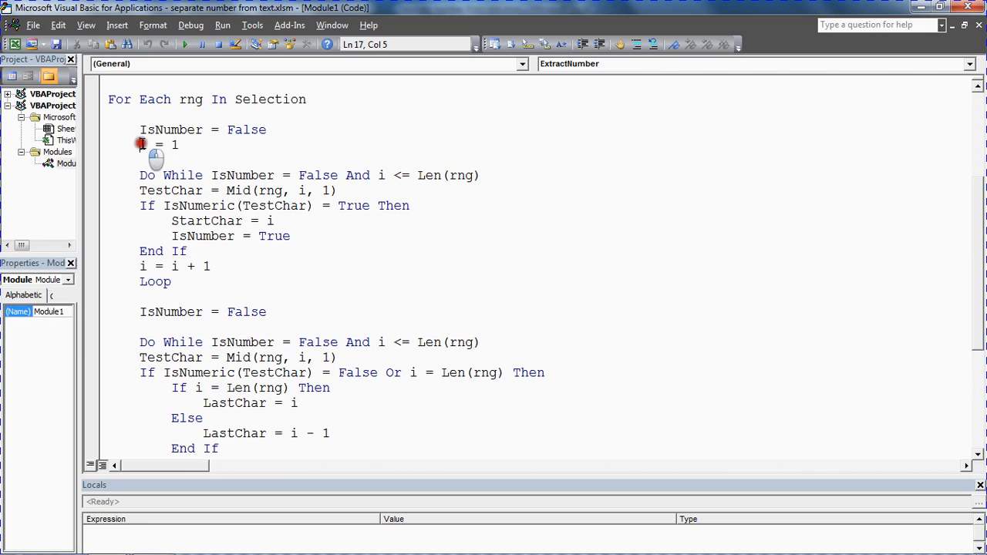
drag(140, 129, 266, 129)
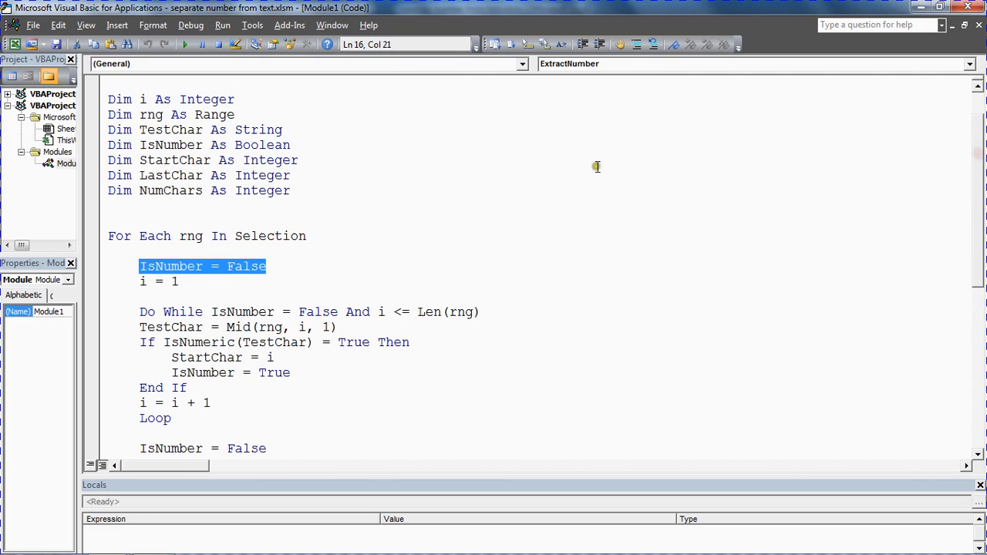
click(143, 280)
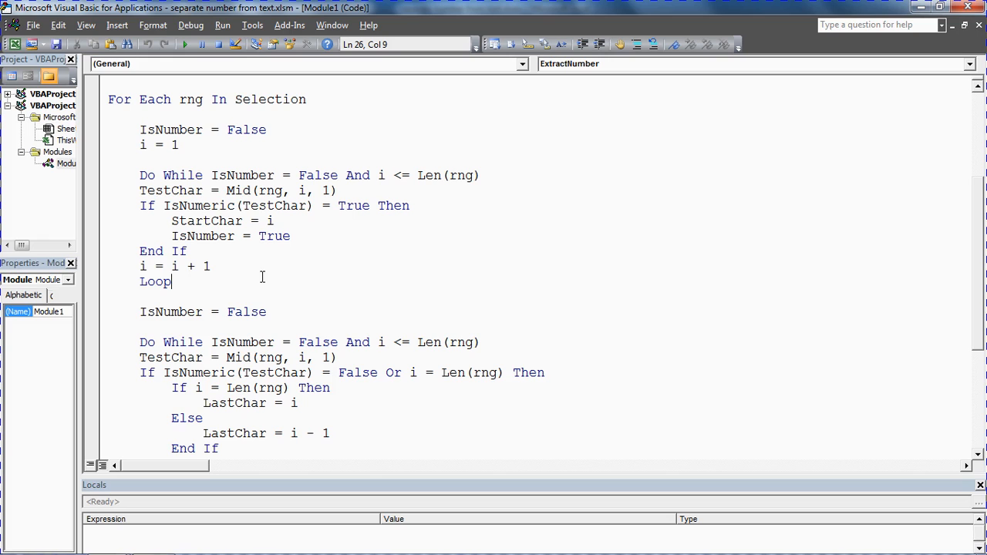
mouse_move(974, 328)
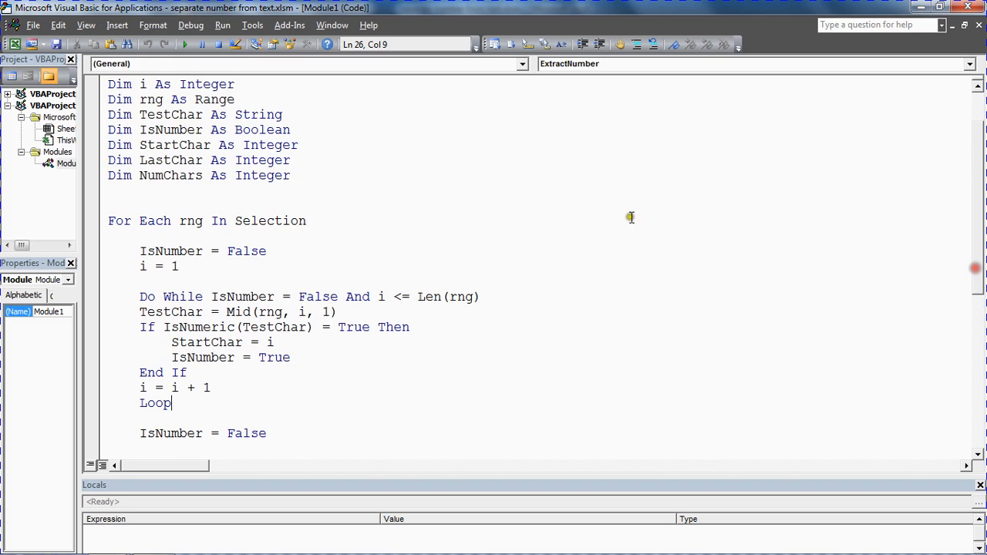
double_click(172, 145)
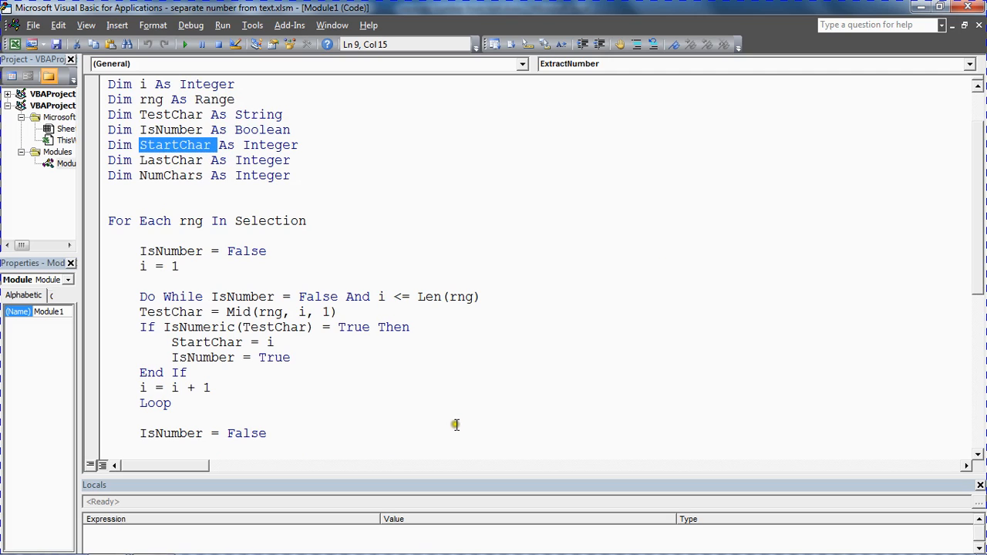
click(214, 296)
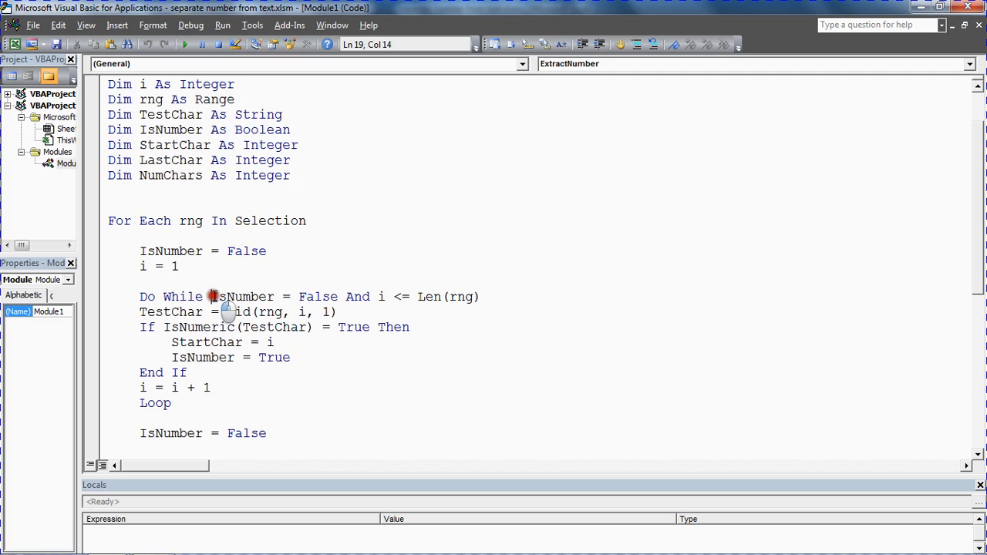
drag(210, 297, 337, 296)
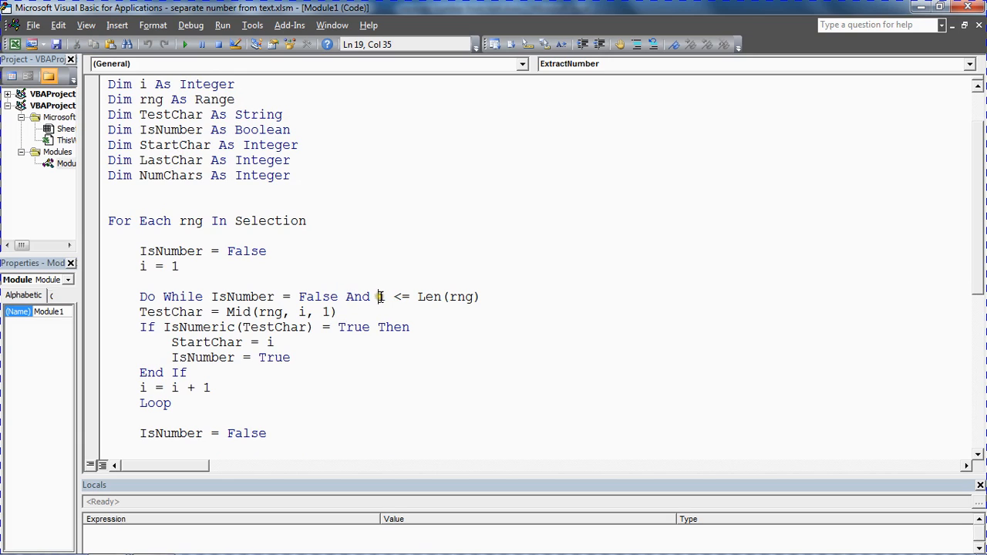
click(482, 297)
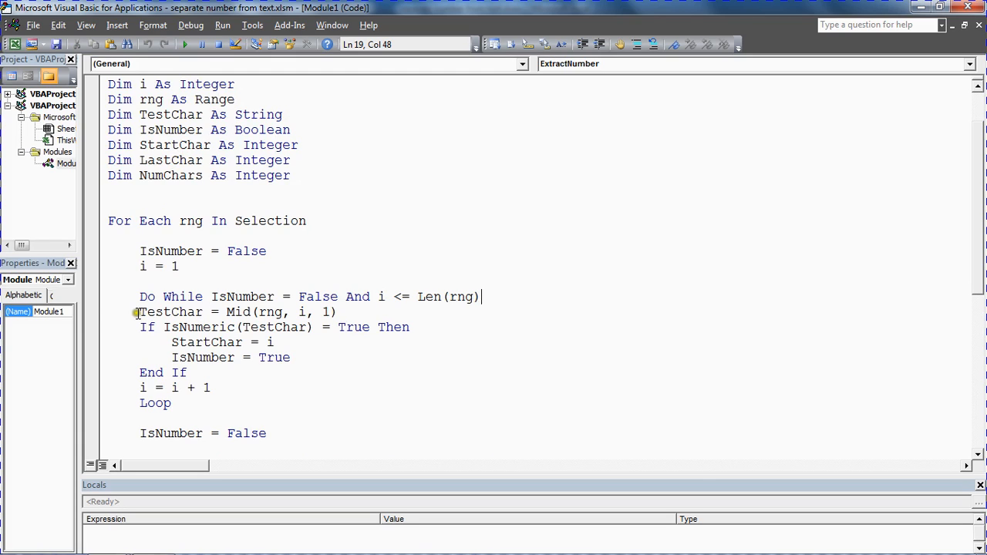
double_click(171, 312)
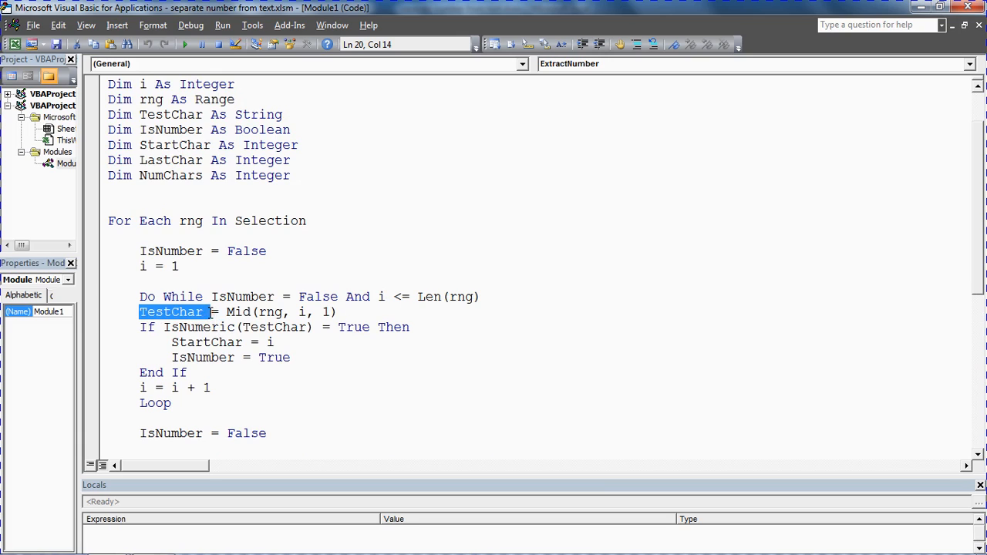
click(239, 312)
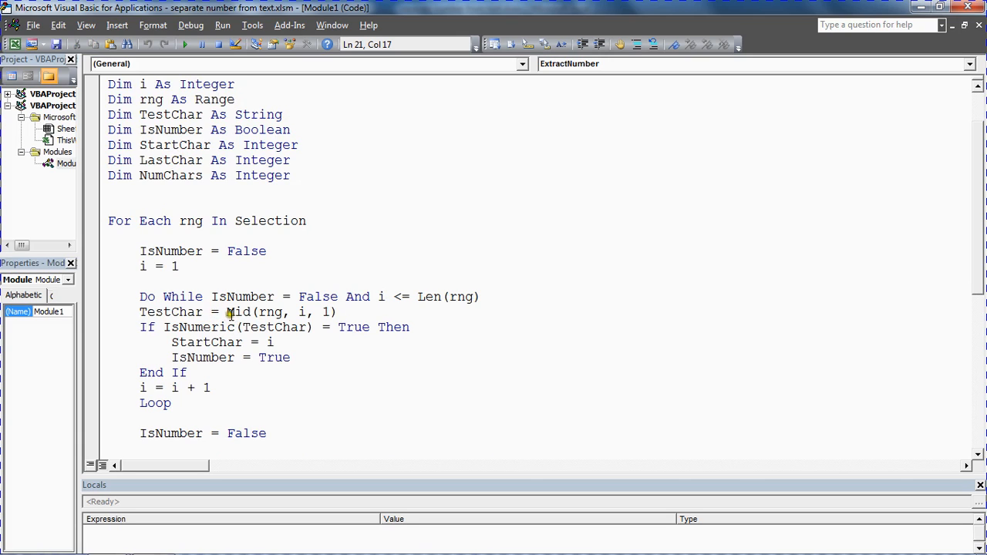
drag(226, 312, 337, 311)
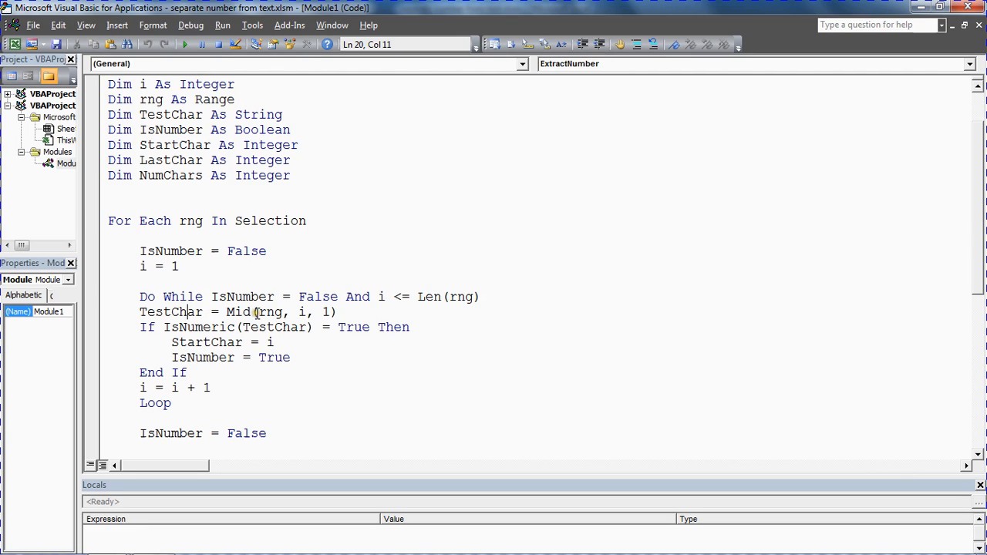
double_click(269, 312)
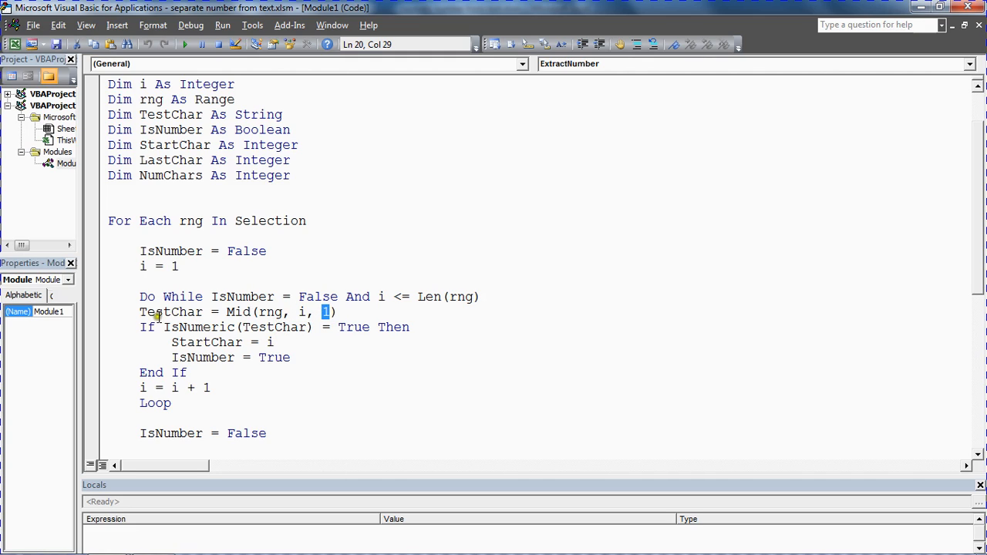
drag(139, 327, 173, 342)
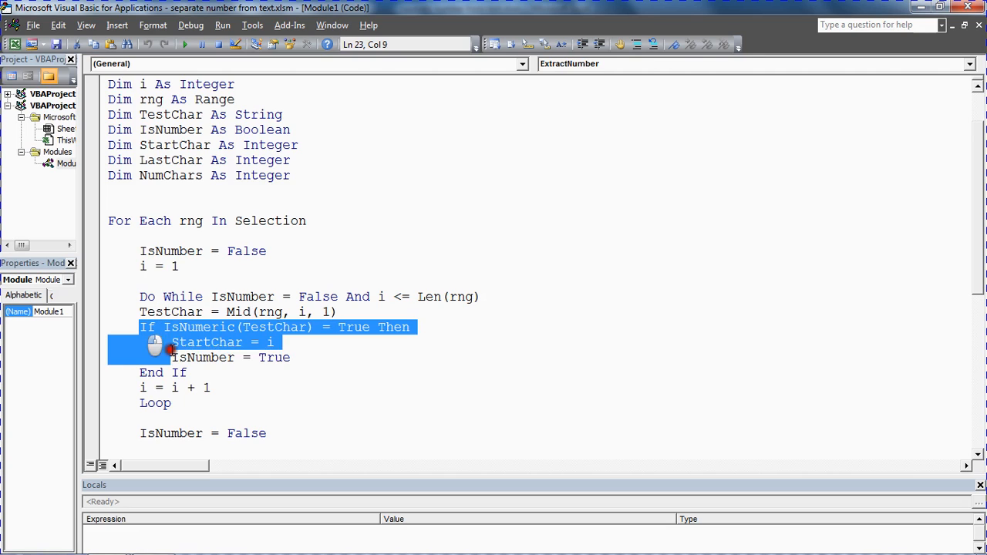
click(208, 375)
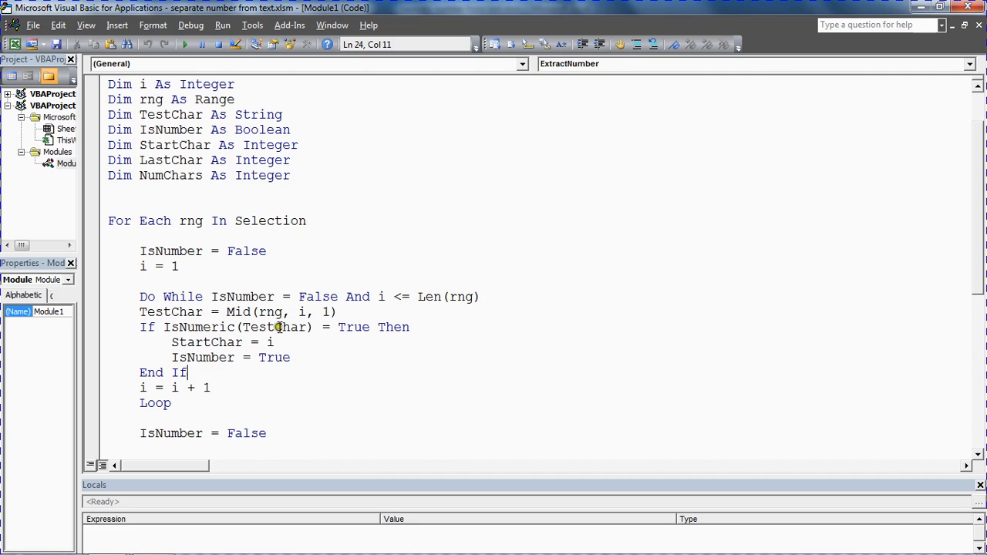
mouse_move(197, 327)
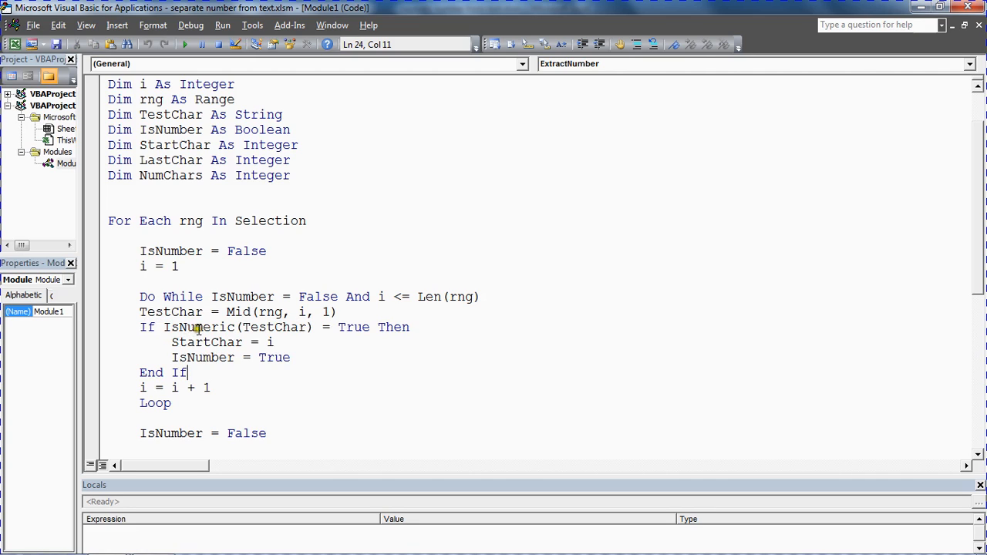
mouse_move(350, 327)
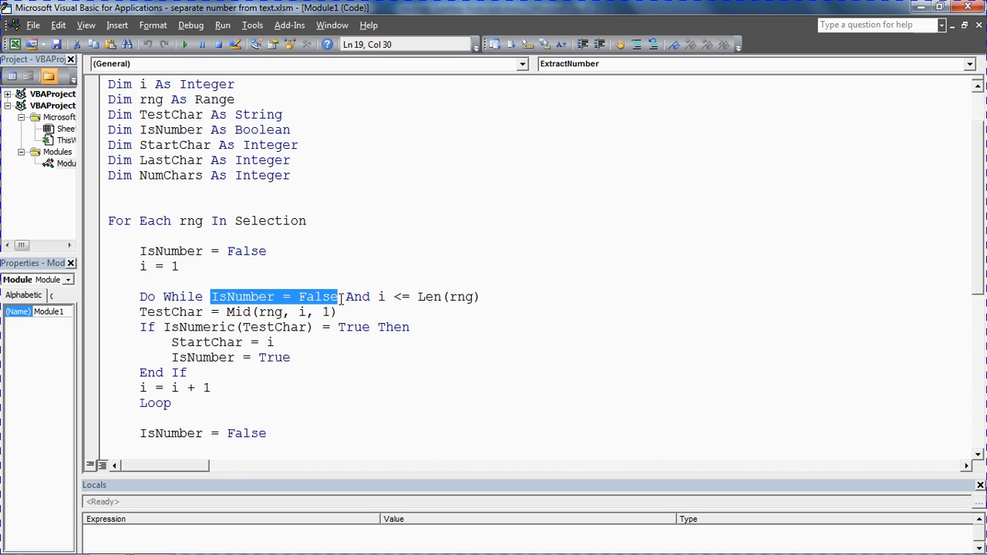
click(206, 357)
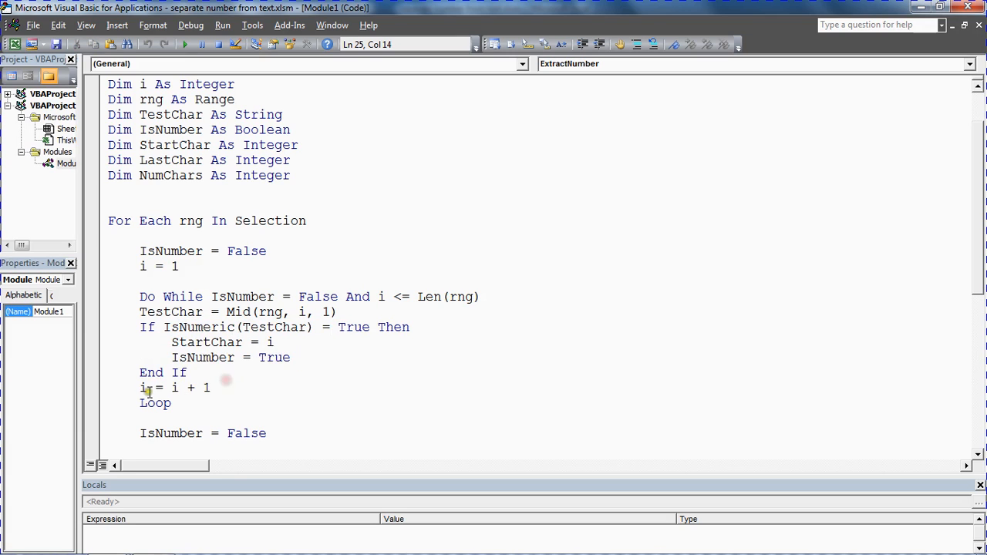
drag(140, 388, 210, 388)
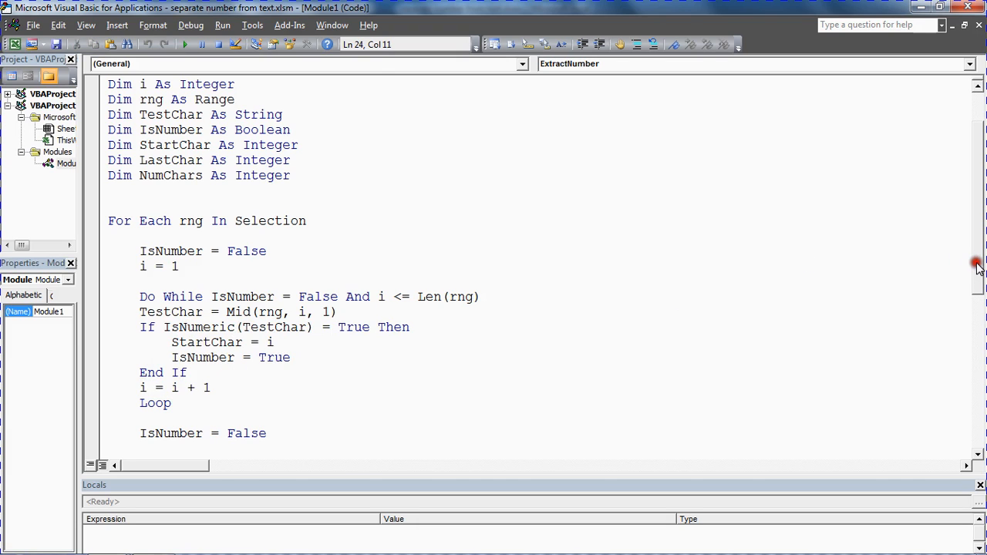
scroll(down, 3)
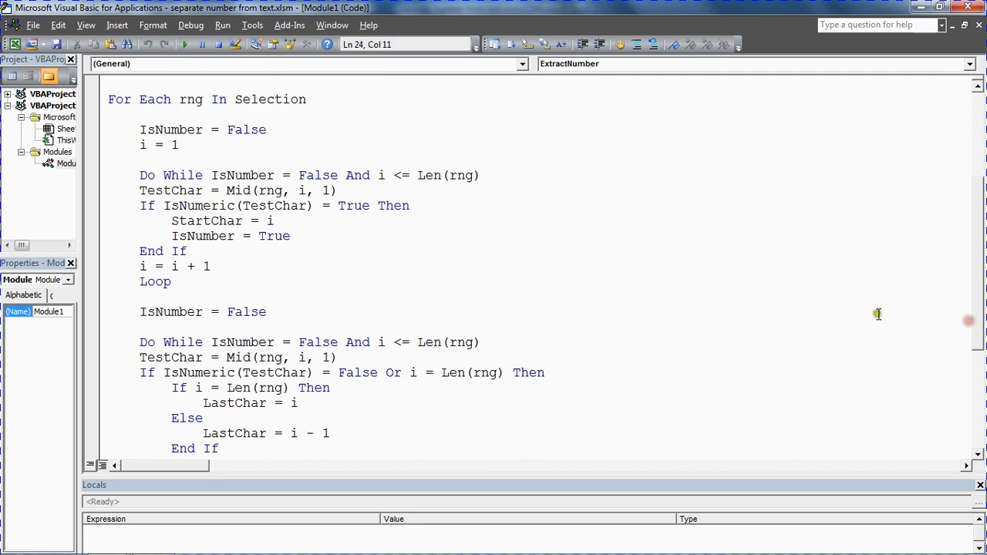
double_click(175, 312)
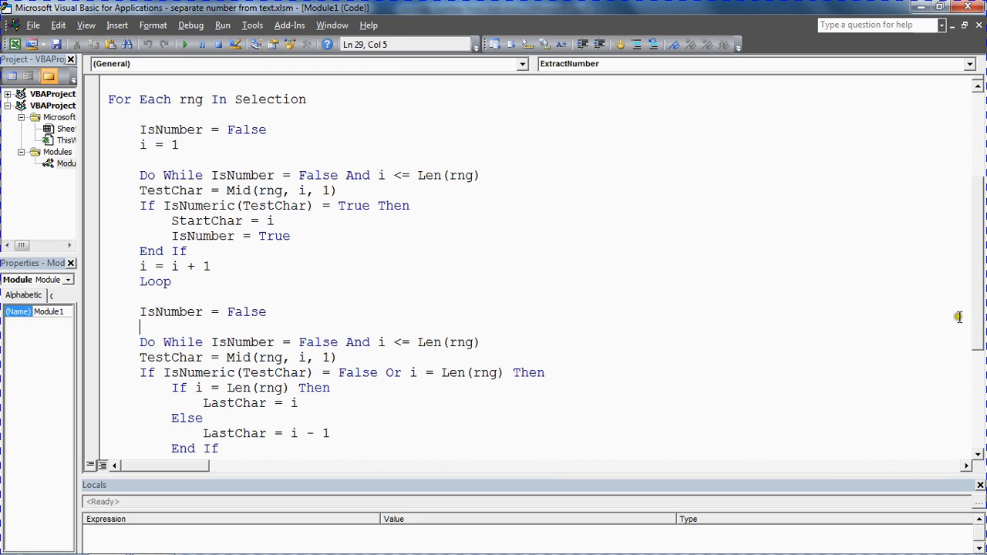
scroll(down, 3)
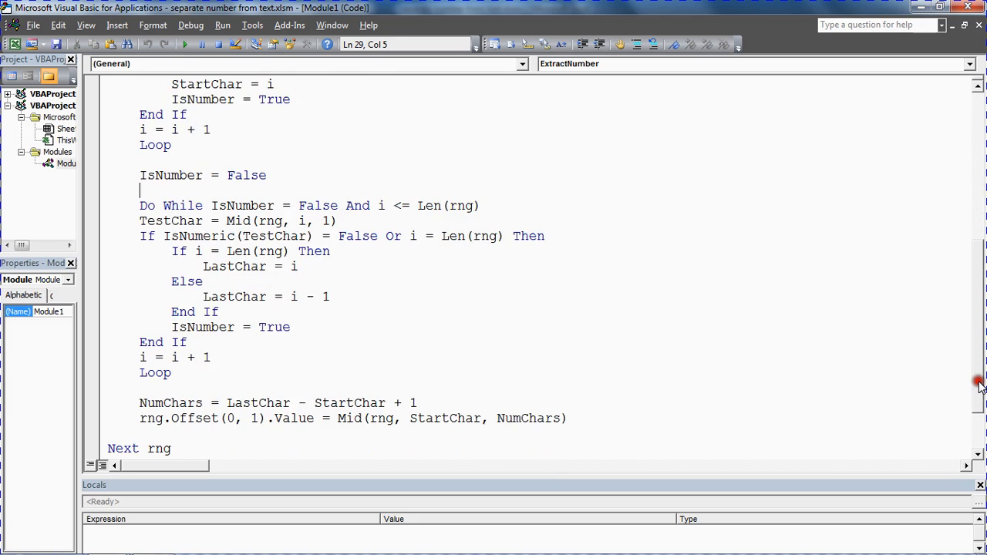
mouse_move(469, 284)
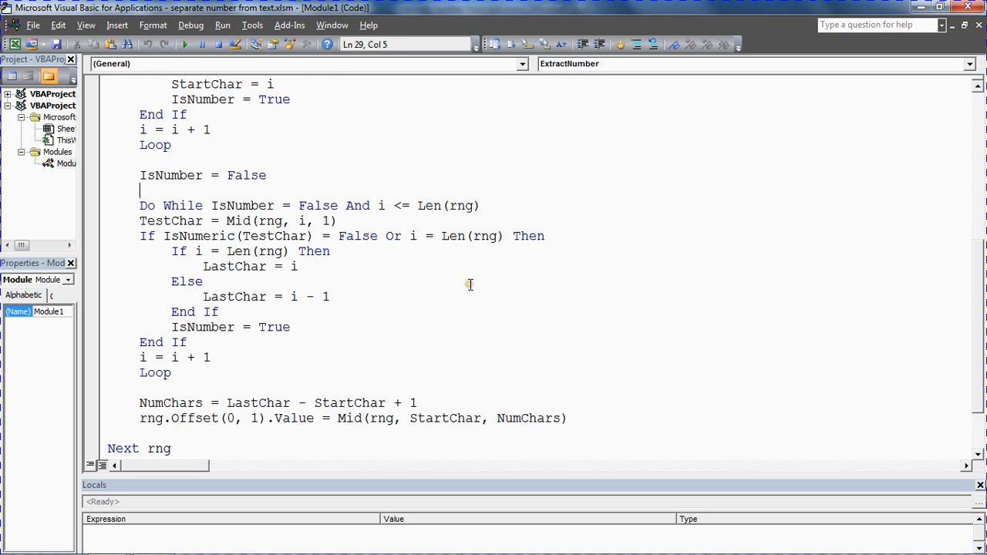
mouse_move(377, 337)
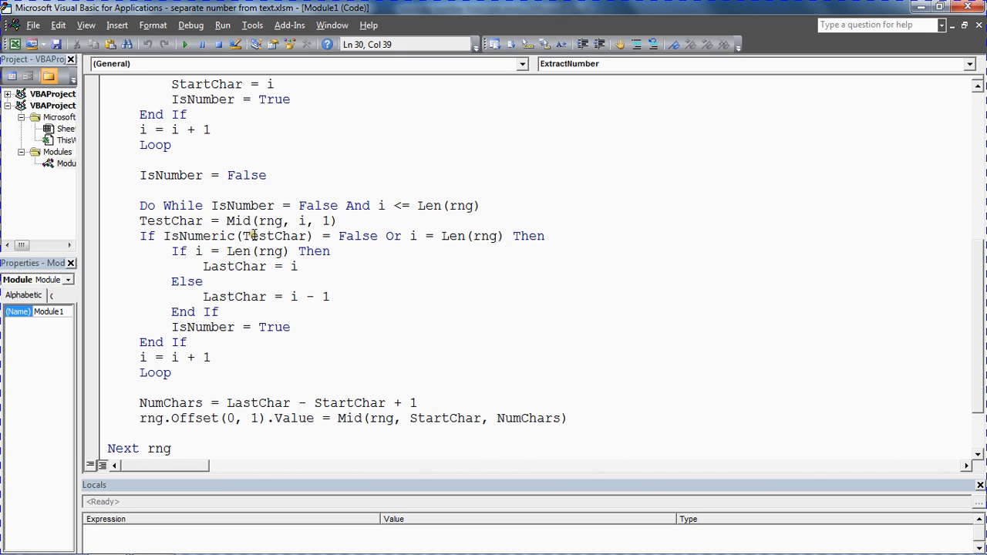
mouse_move(254, 236)
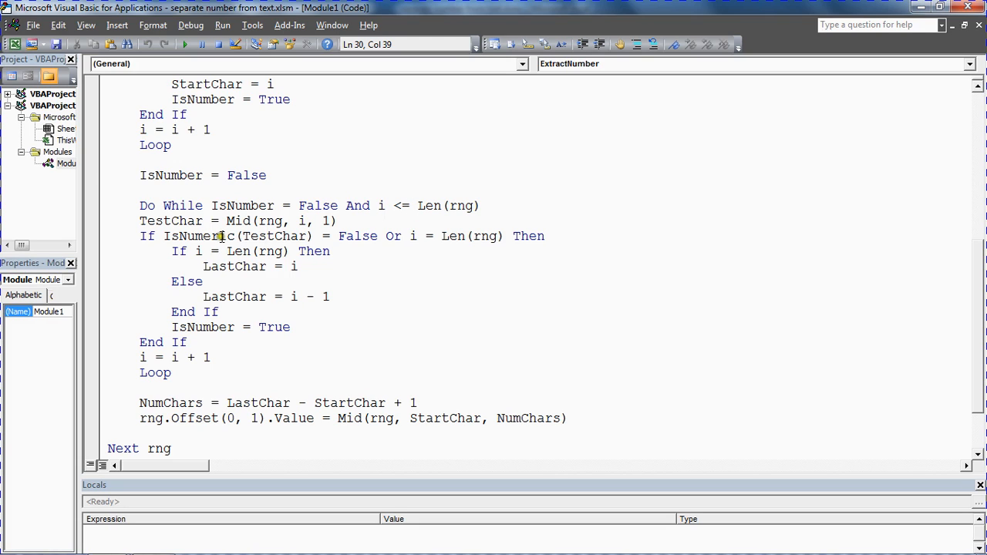
double_click(228, 236)
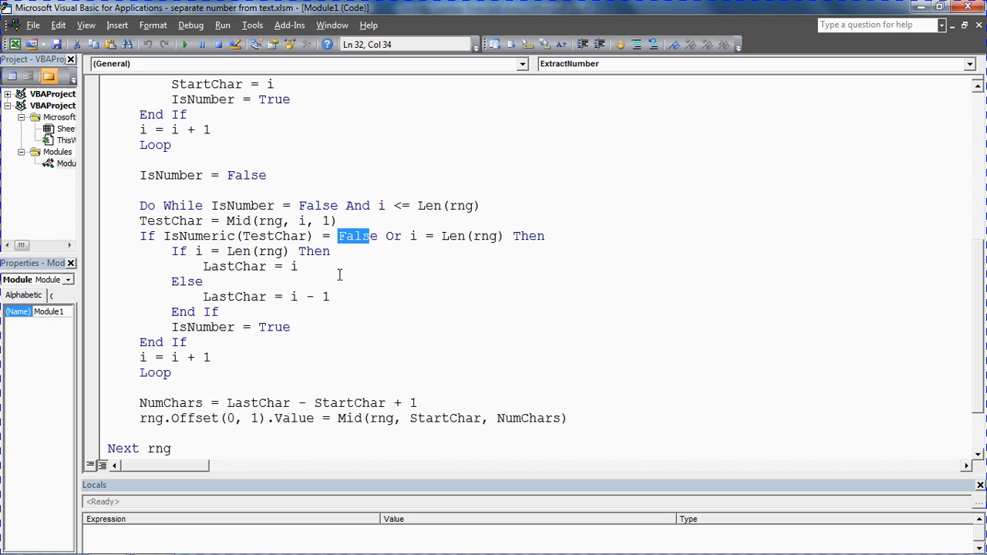
click(171, 250)
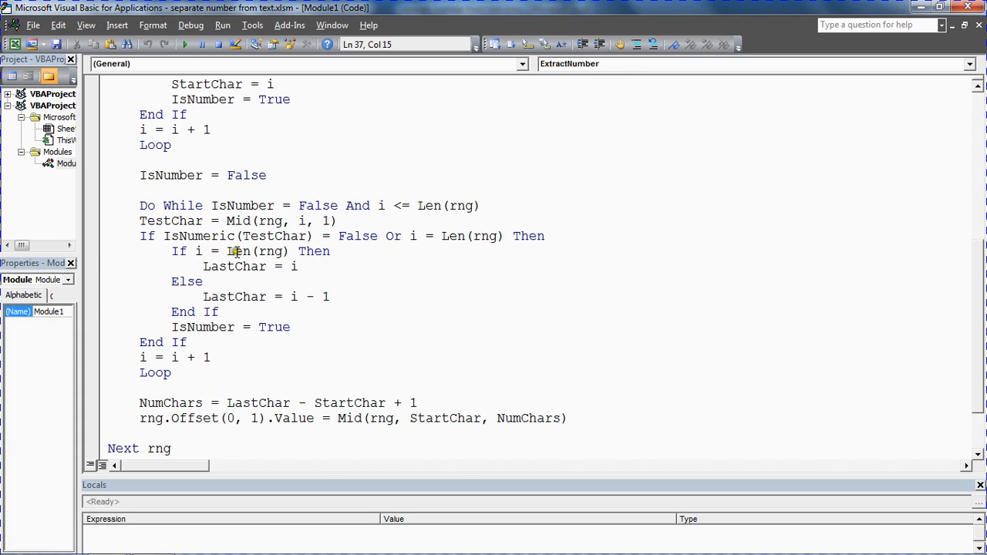
click(275, 266)
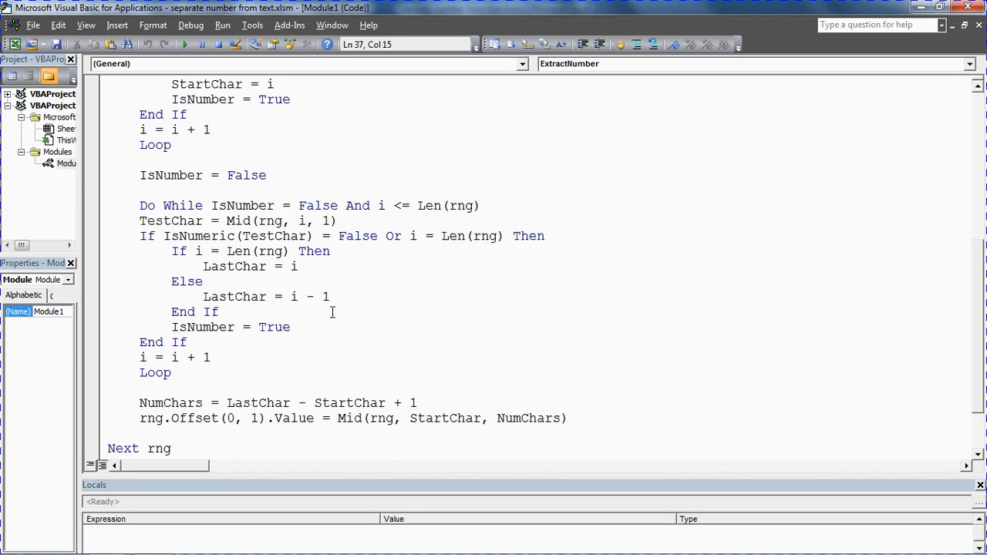
click(270, 344)
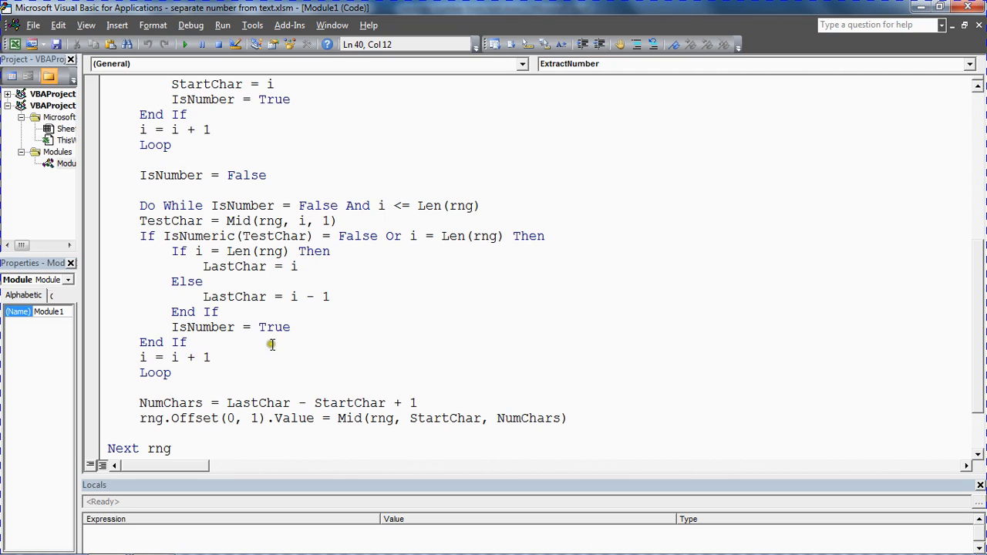
mouse_move(216, 327)
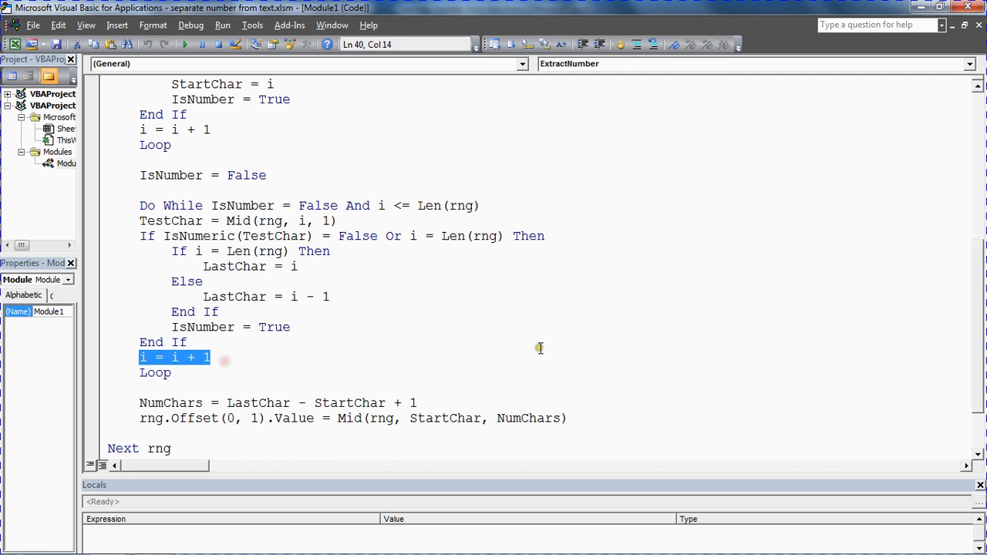
scroll(down, 3)
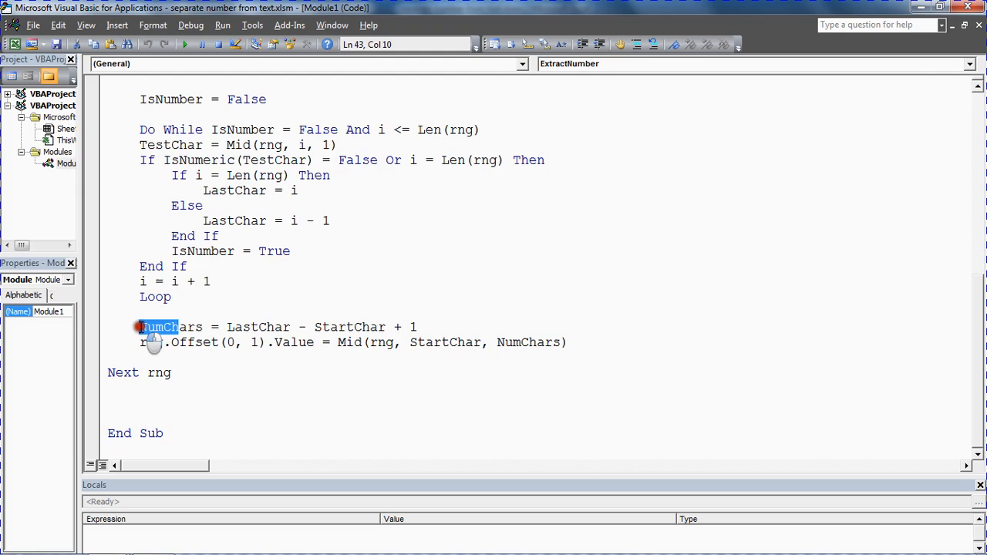
click(378, 381)
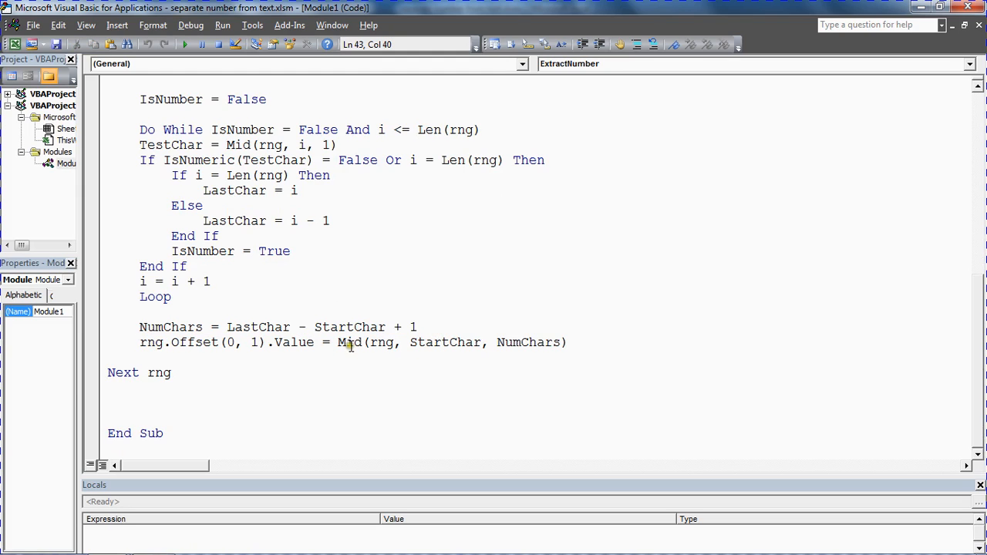
click(140, 327)
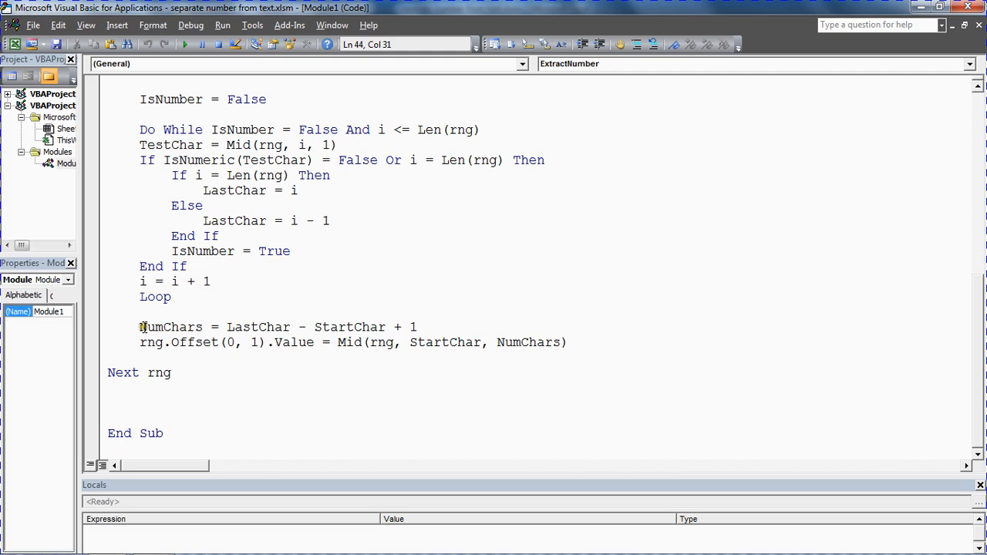
double_click(166, 327)
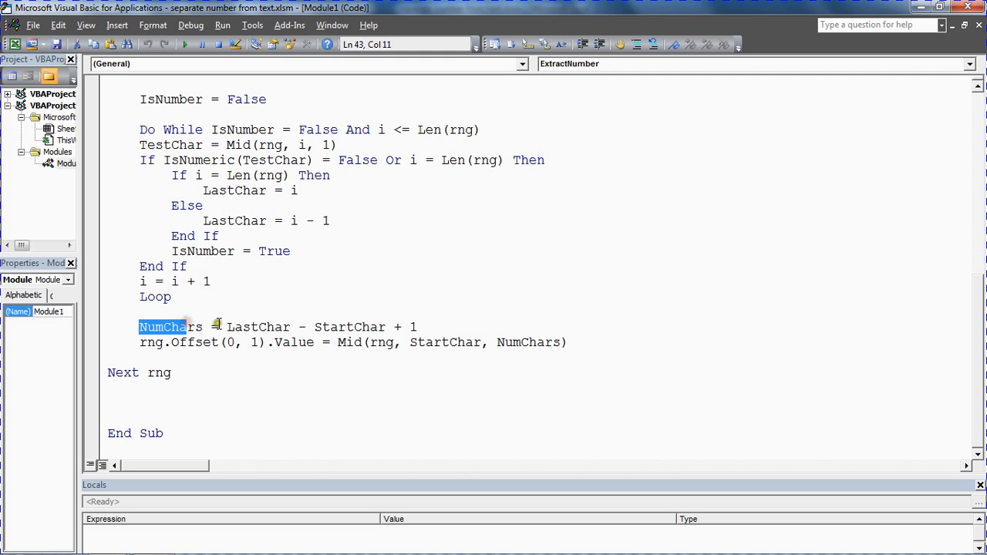
click(222, 326)
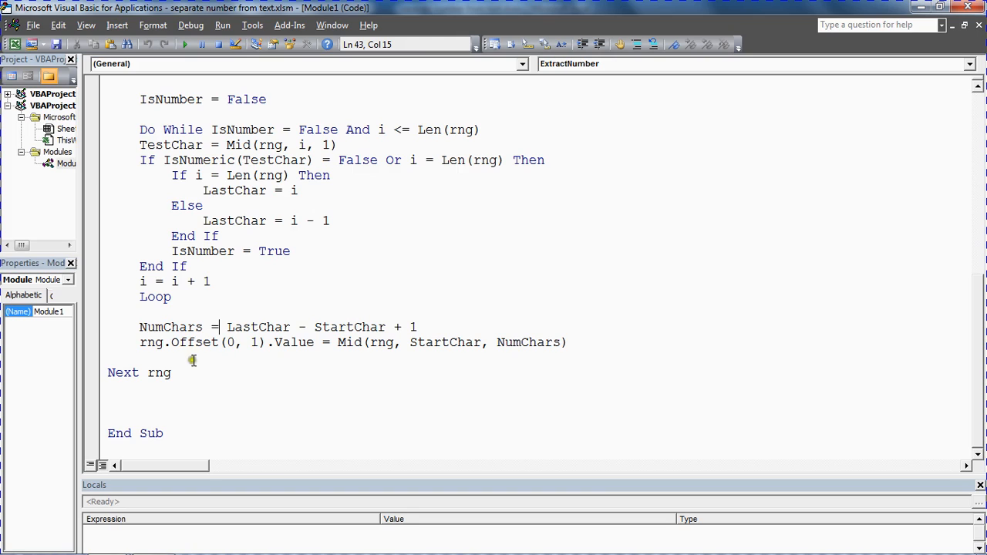
click(141, 343)
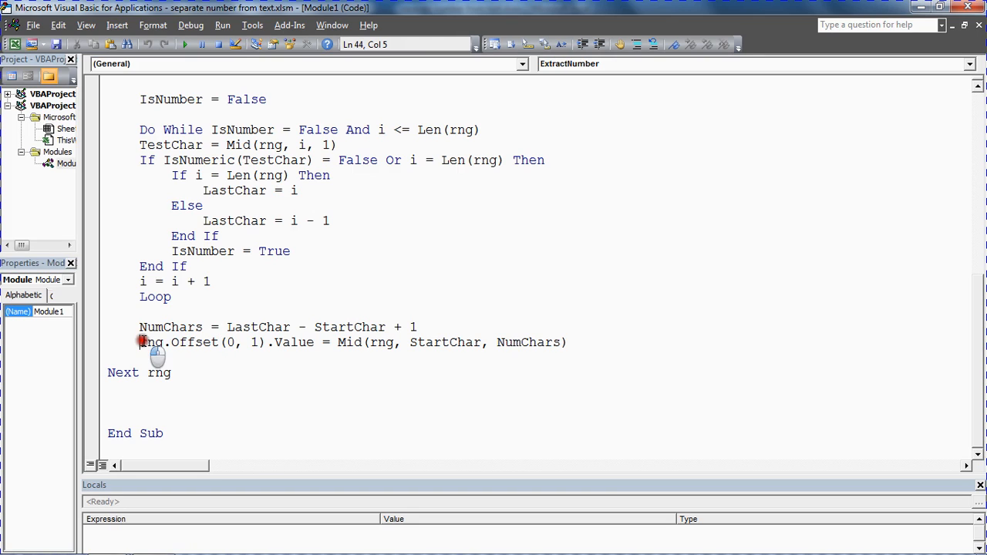
drag(140, 342, 317, 341)
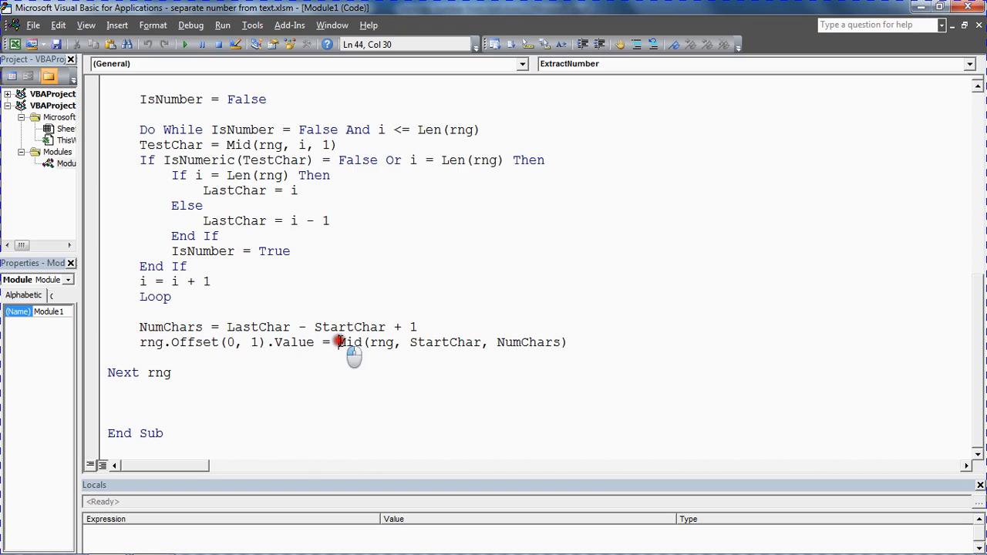
double_click(382, 342)
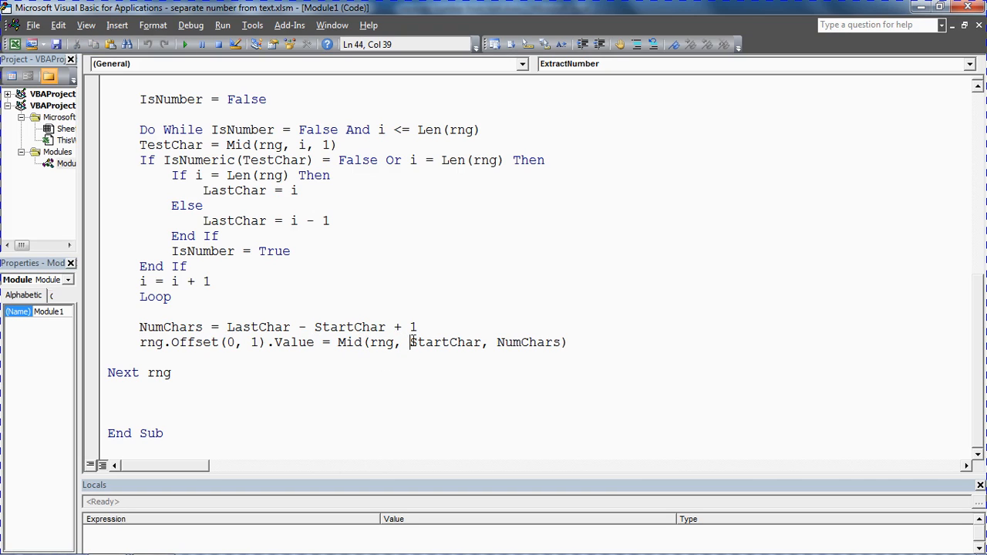
double_click(446, 342)
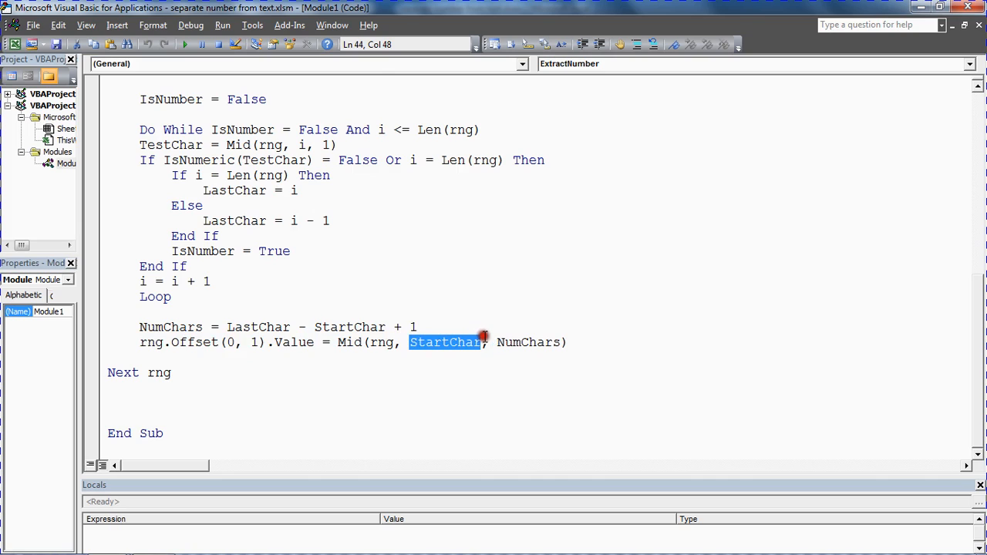
double_click(528, 342)
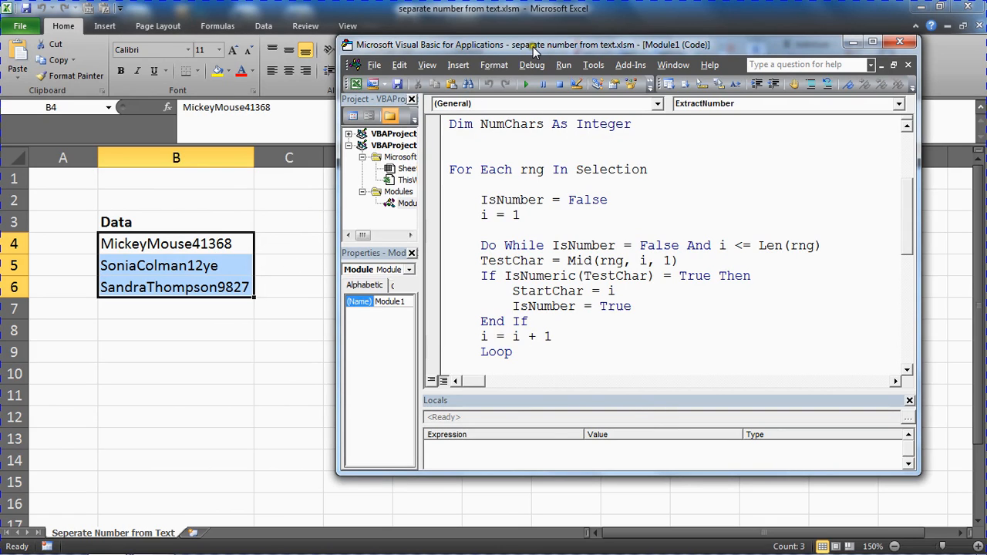
mouse_move(676, 481)
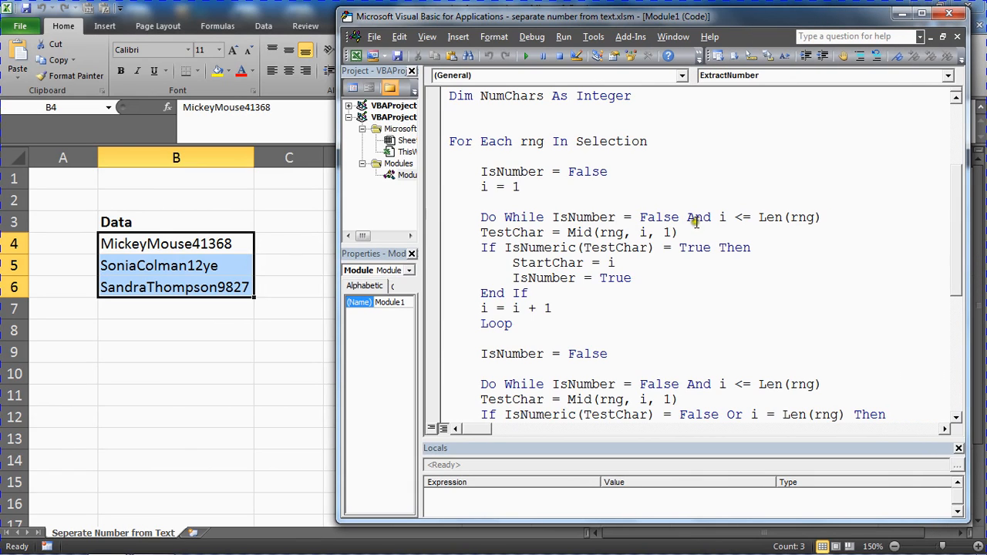
mouse_move(677, 459)
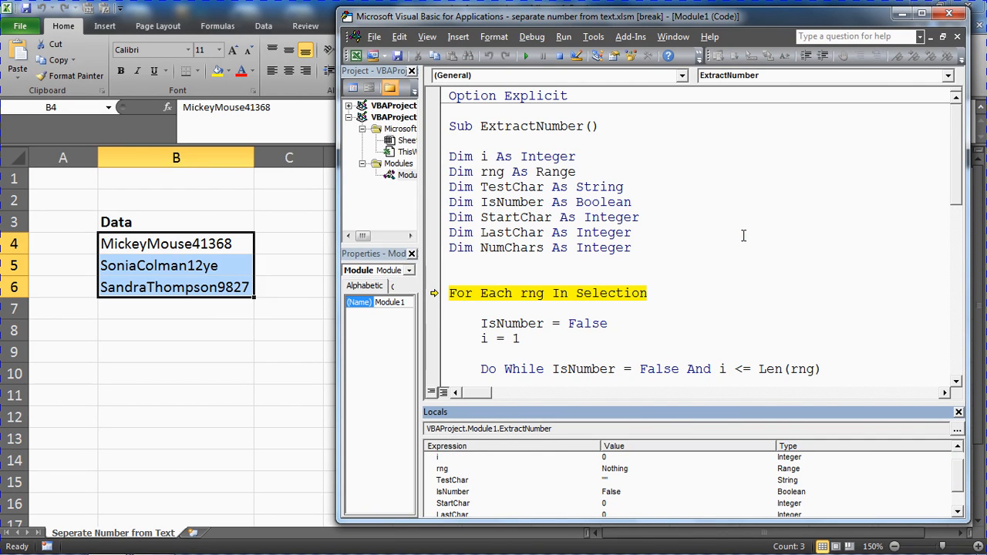
Step with F8 into the first search loop, testing characters one by one.
key(F8)
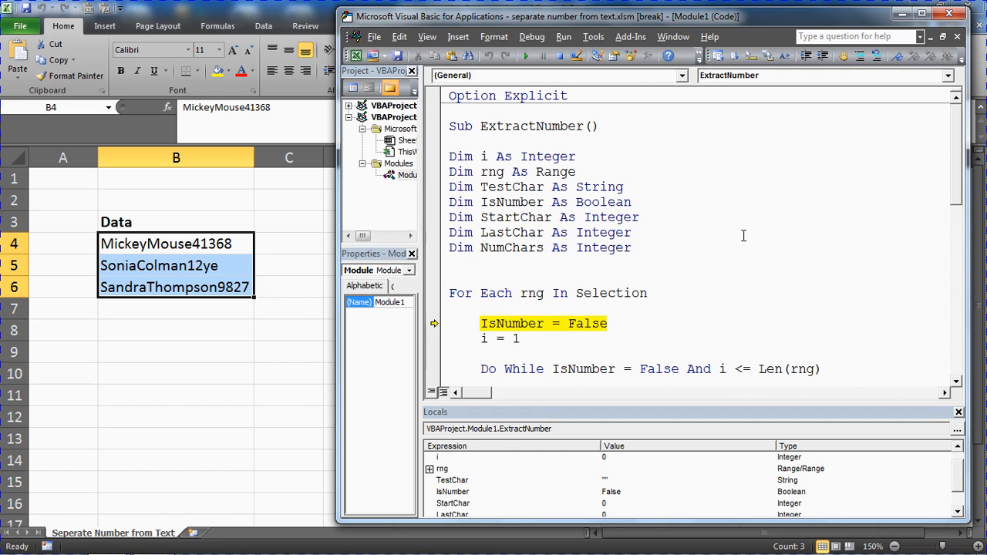
key(F8)
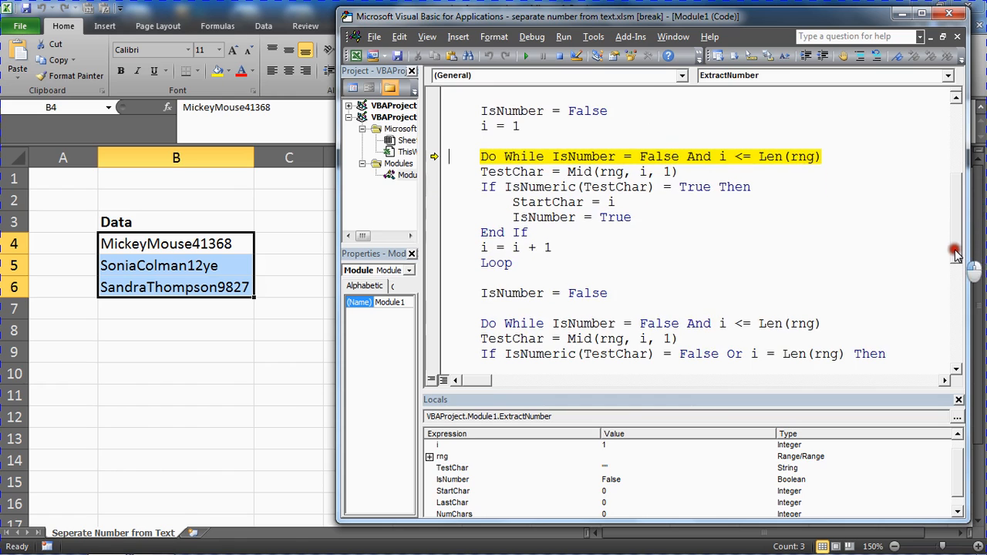
key(F8)
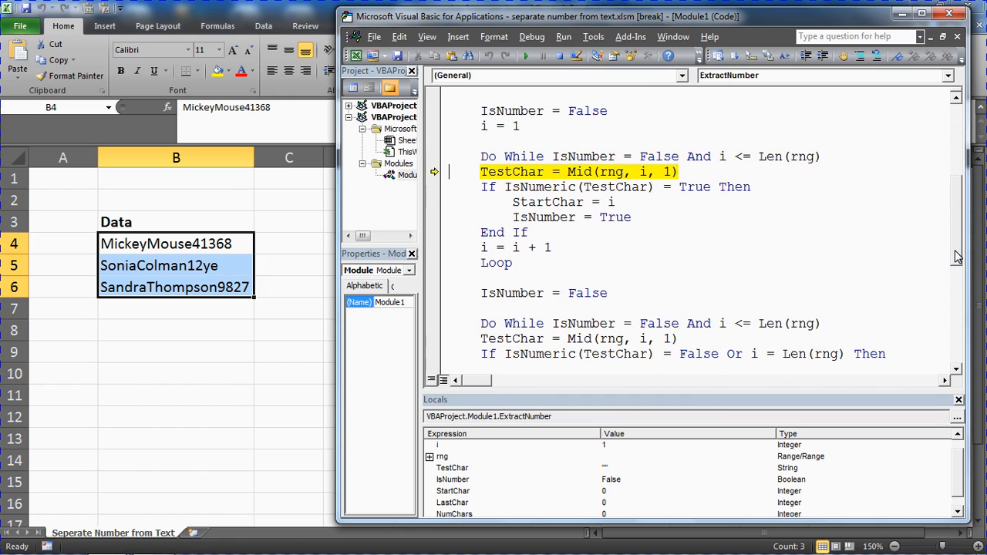
key(F8)
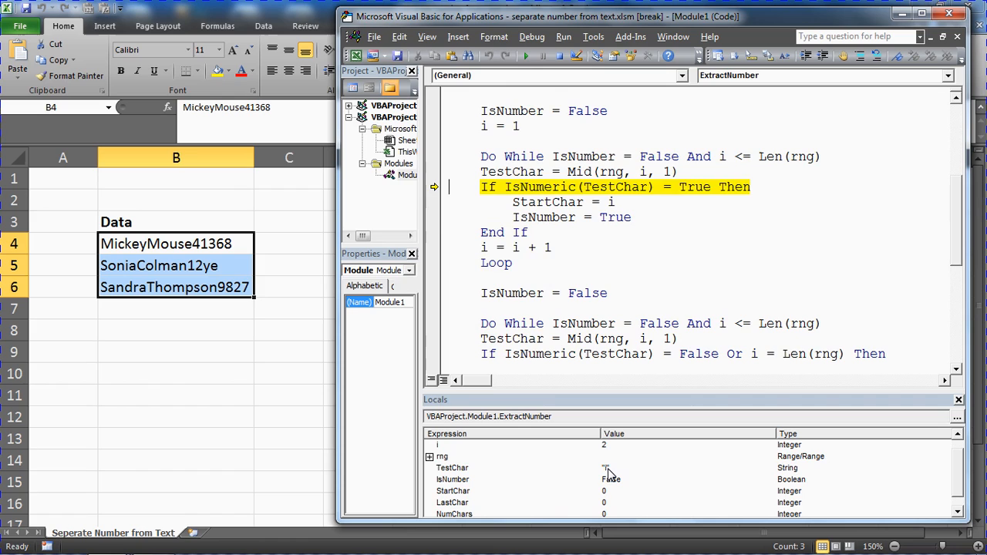
key(F8)
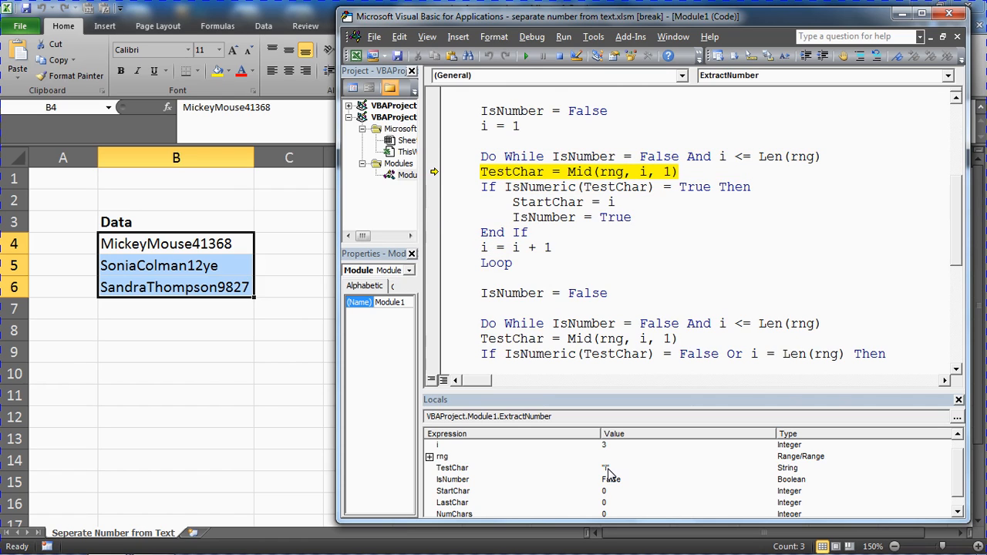
mouse_move(608, 473)
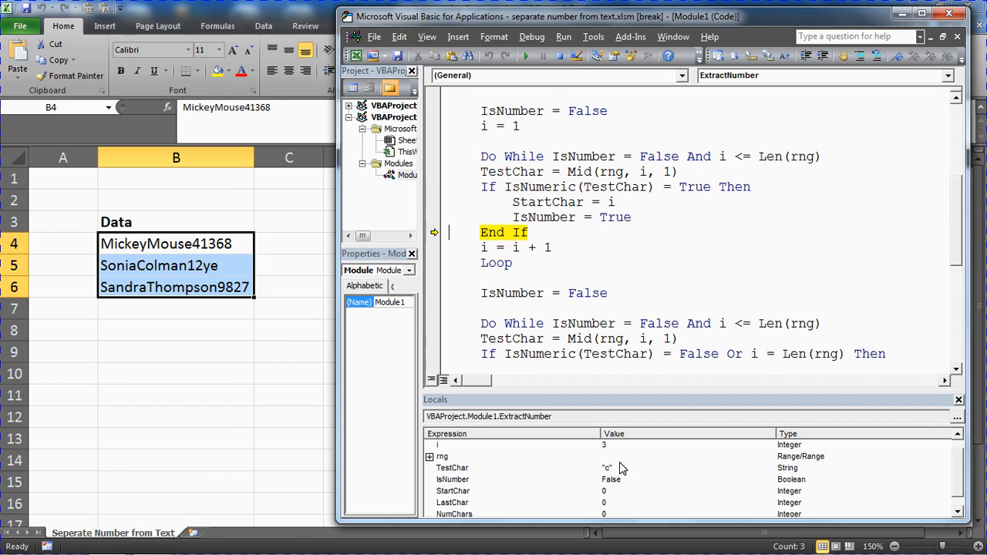
key(F8)
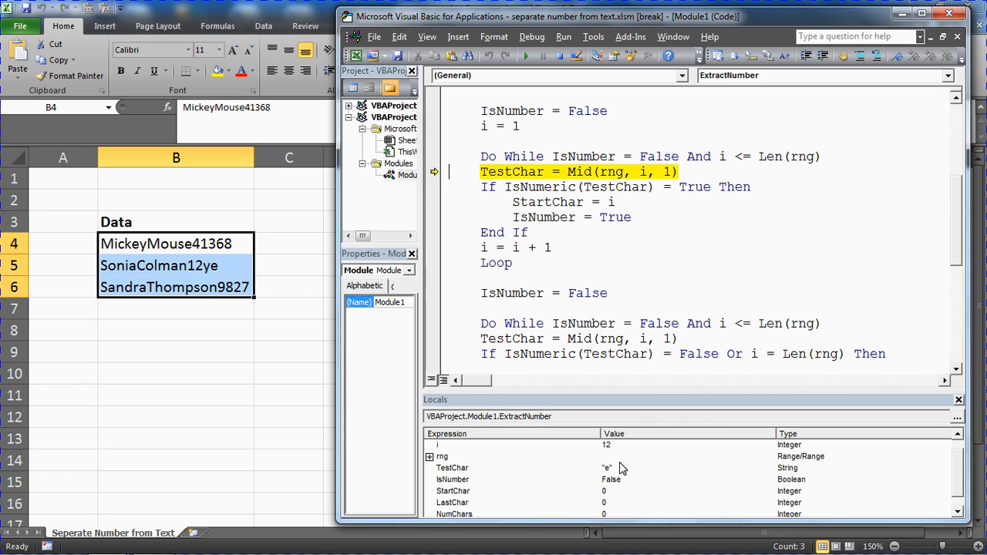
Step until digit 4 sets StartChar to 12, then reach the flag reset before the second loop.
key(F8)
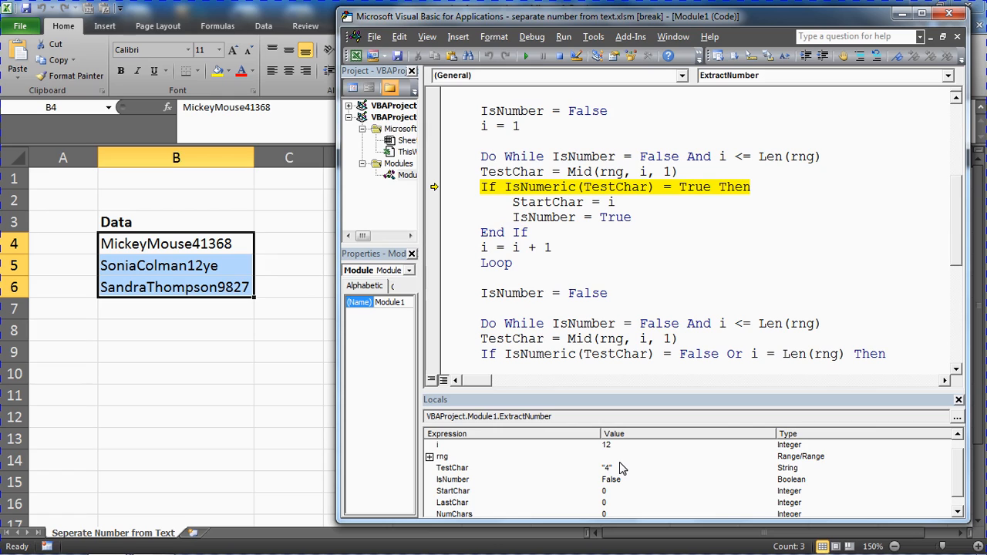
mouse_move(640, 468)
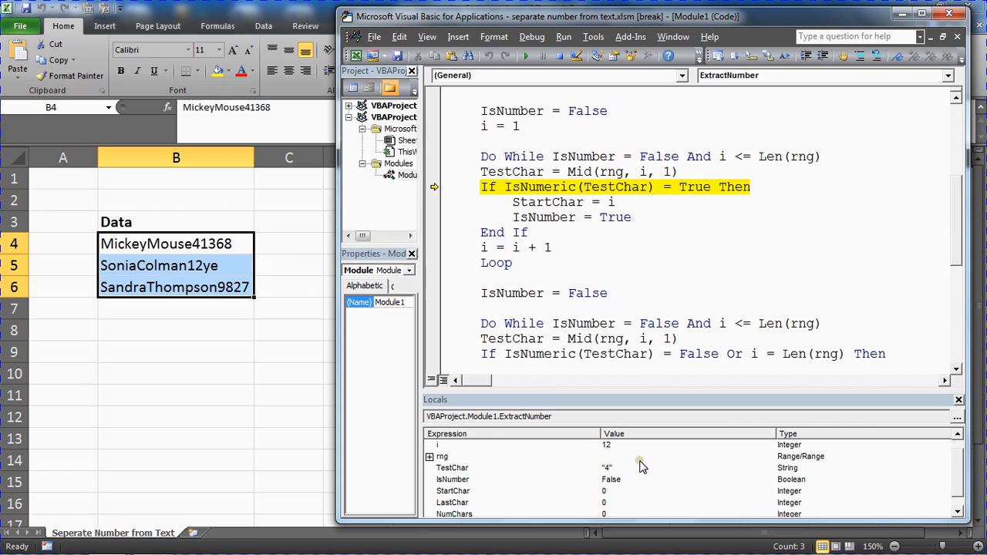
key(F8)
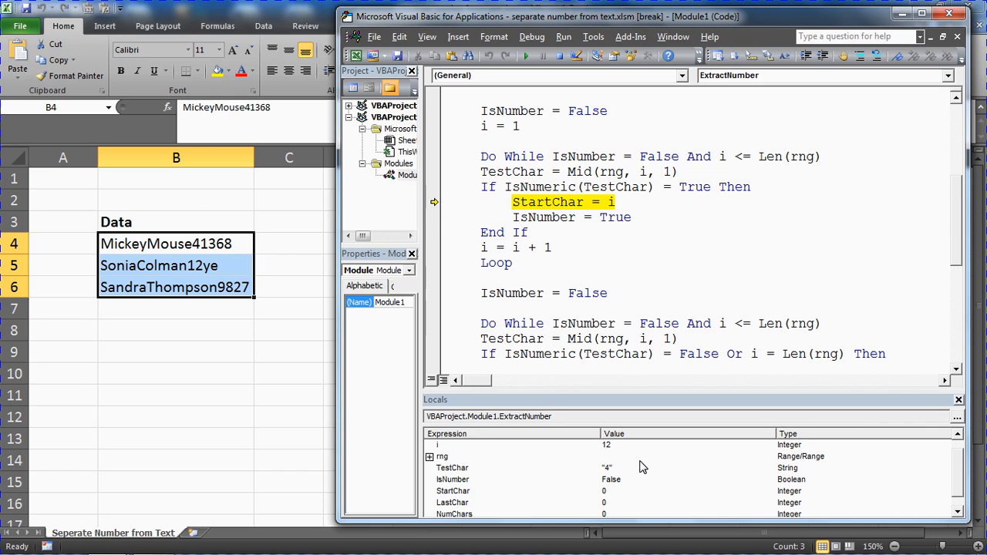
key(F8)
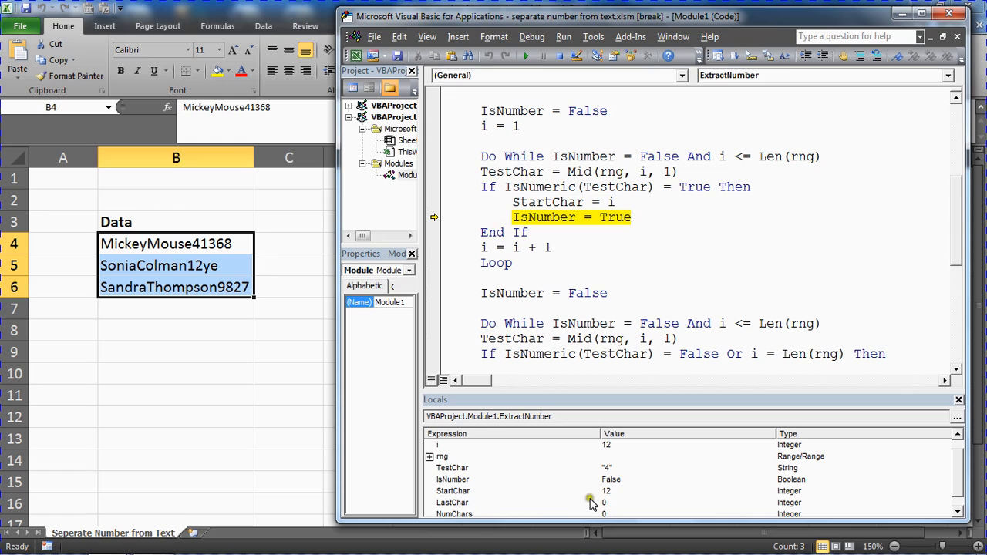
mouse_move(615, 501)
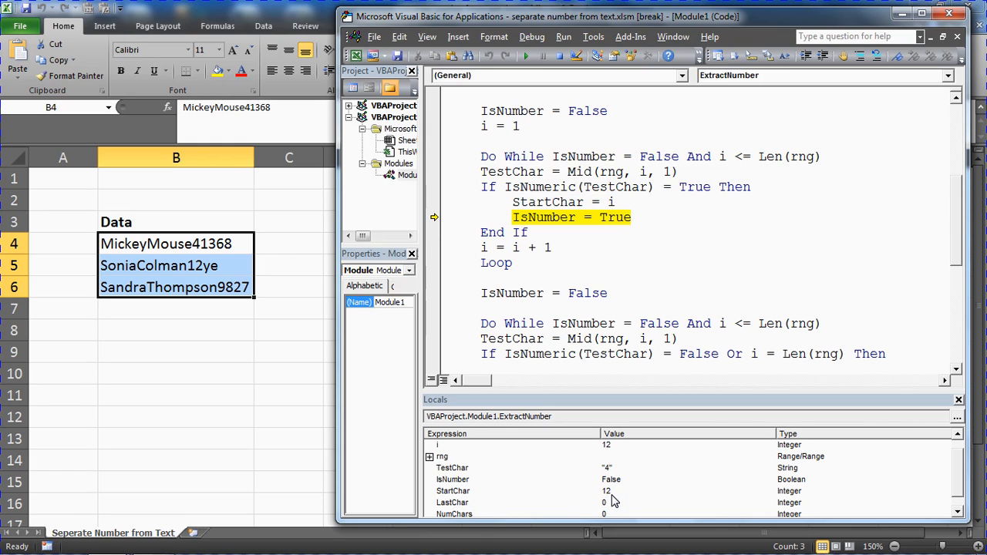
key(F8)
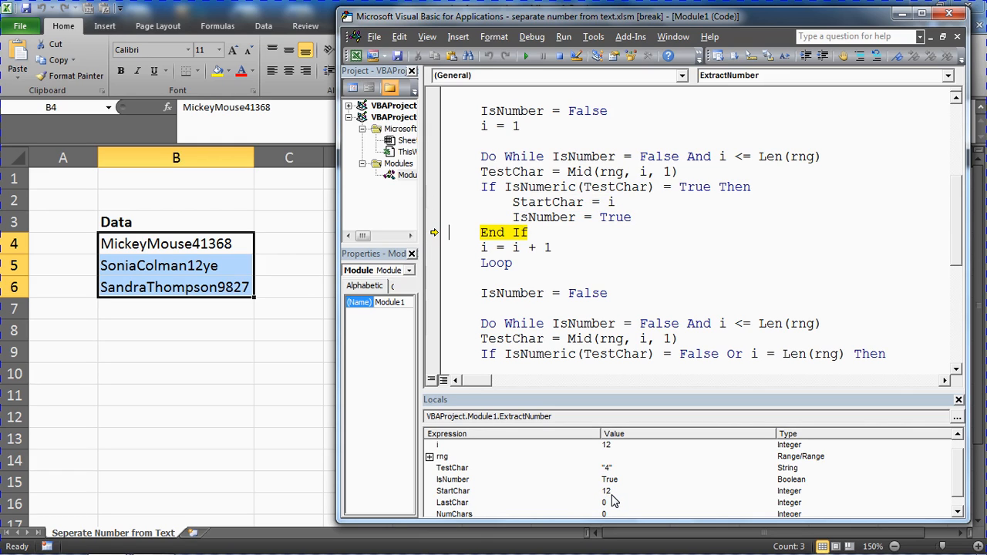
key(F8)
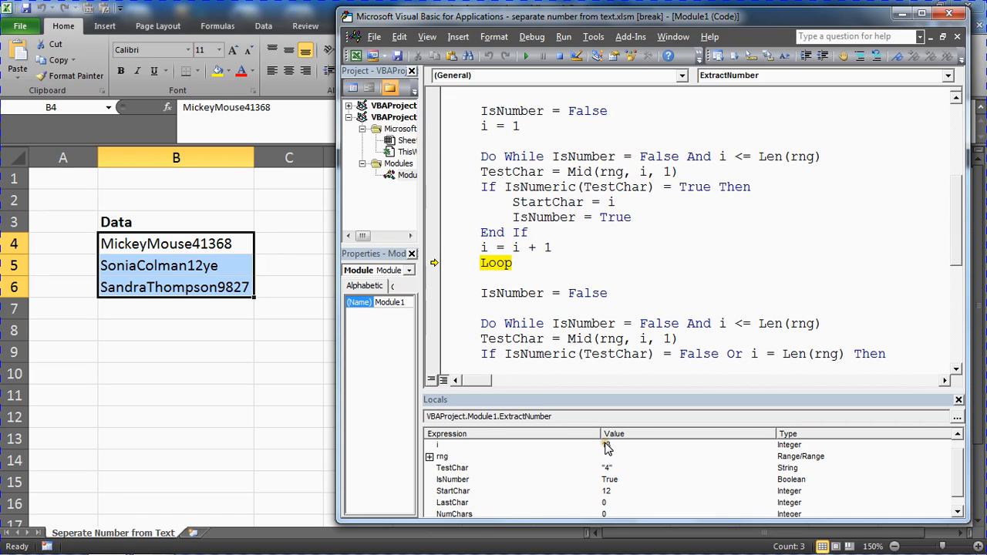
key(F8)
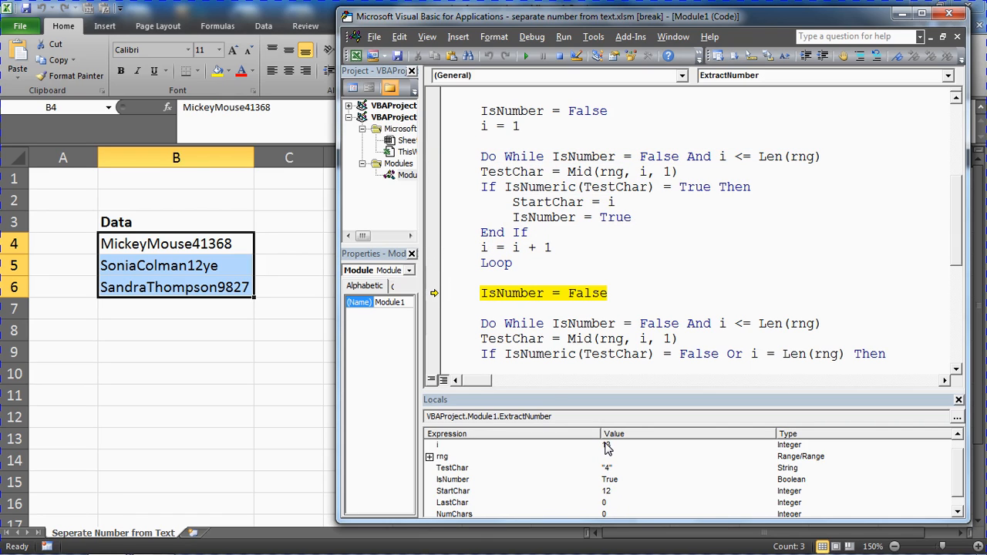
key(F8)
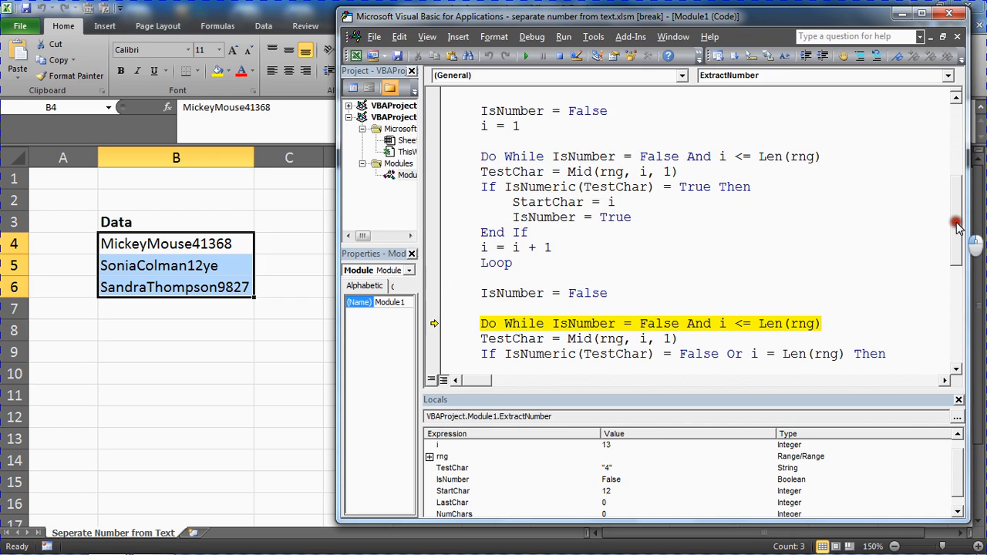
scroll(down, 3)
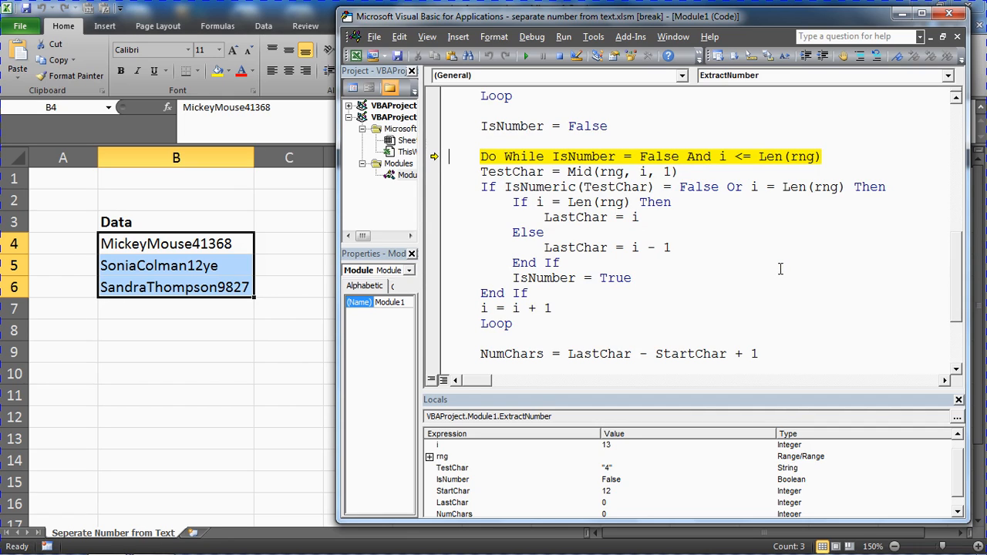
Step through the second loop, checking each following character of the number.
key(F8)
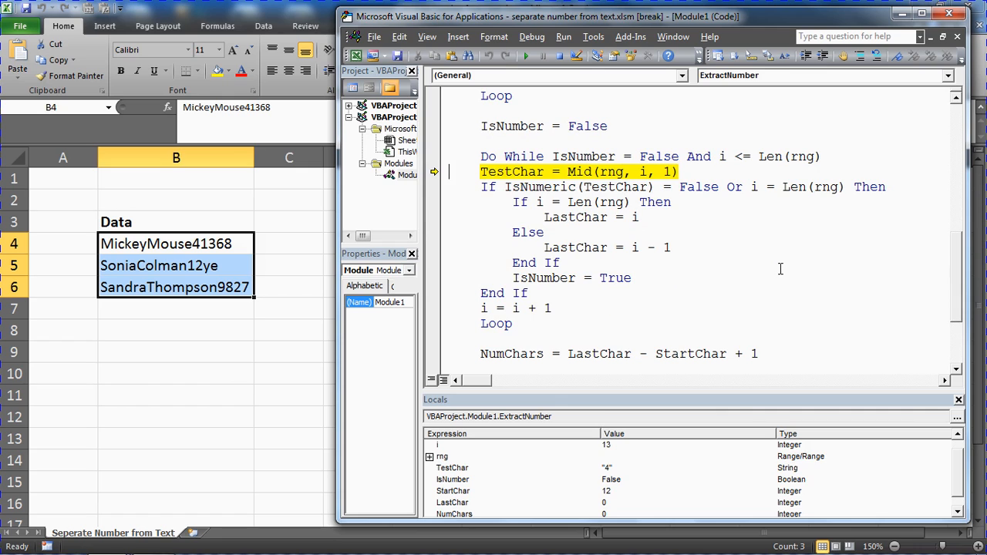
key(F8)
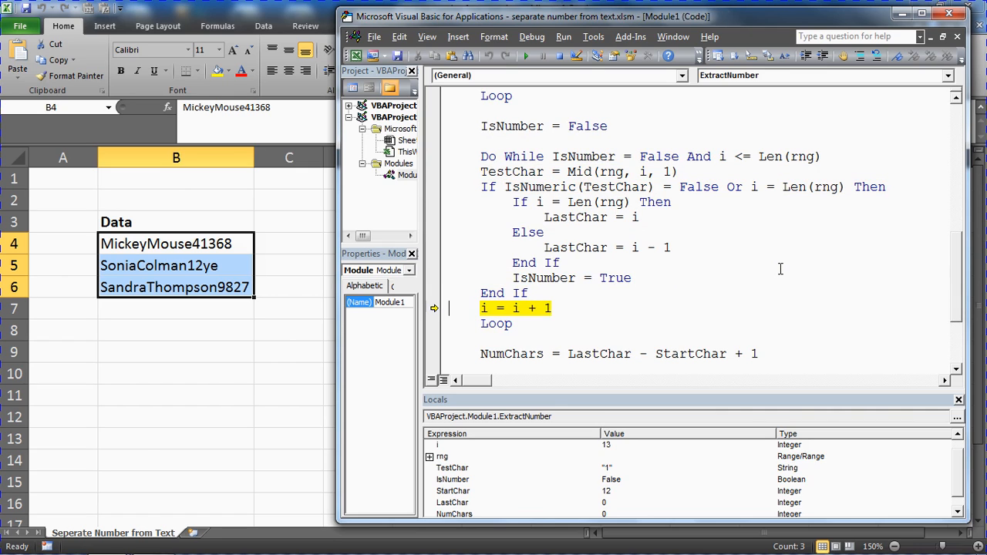
key(F8)
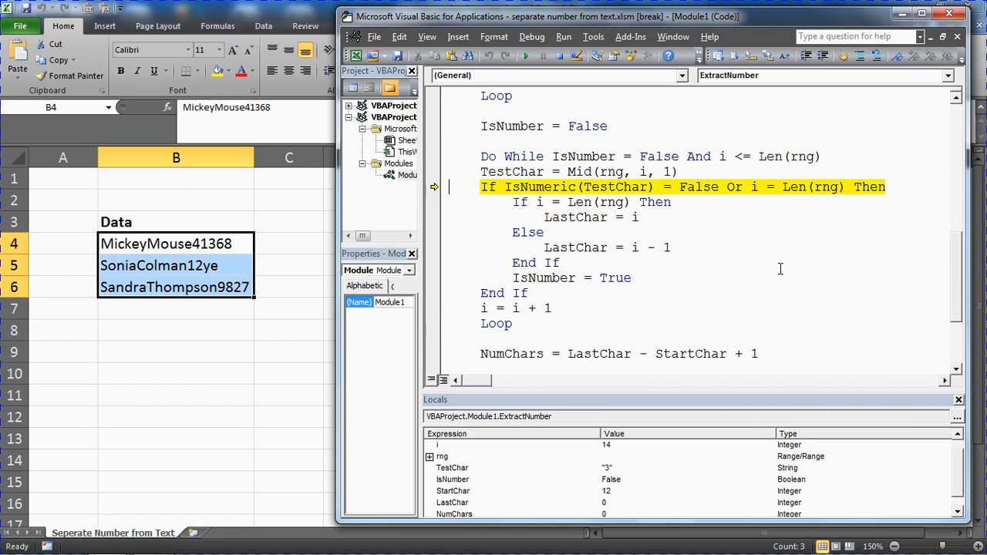
key(F8)
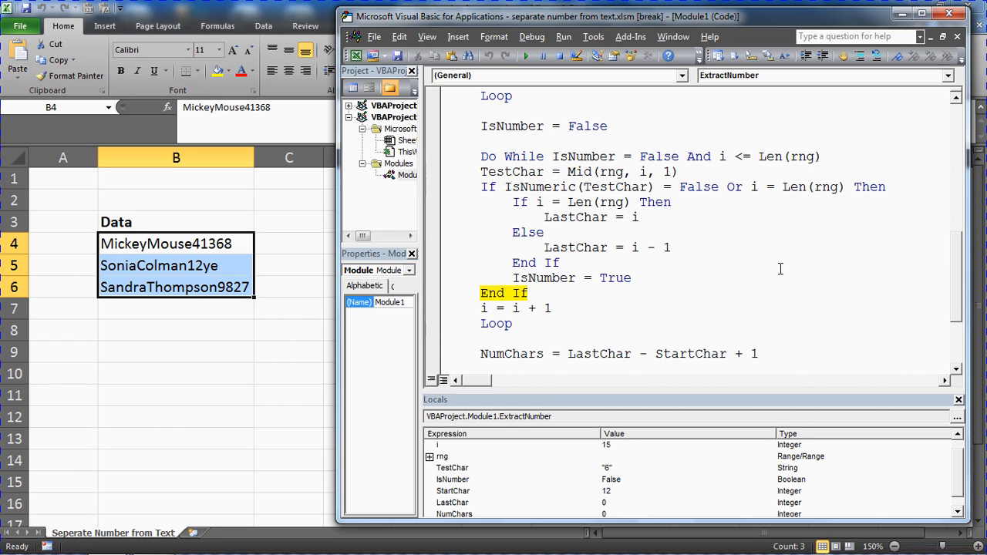
key(F8)
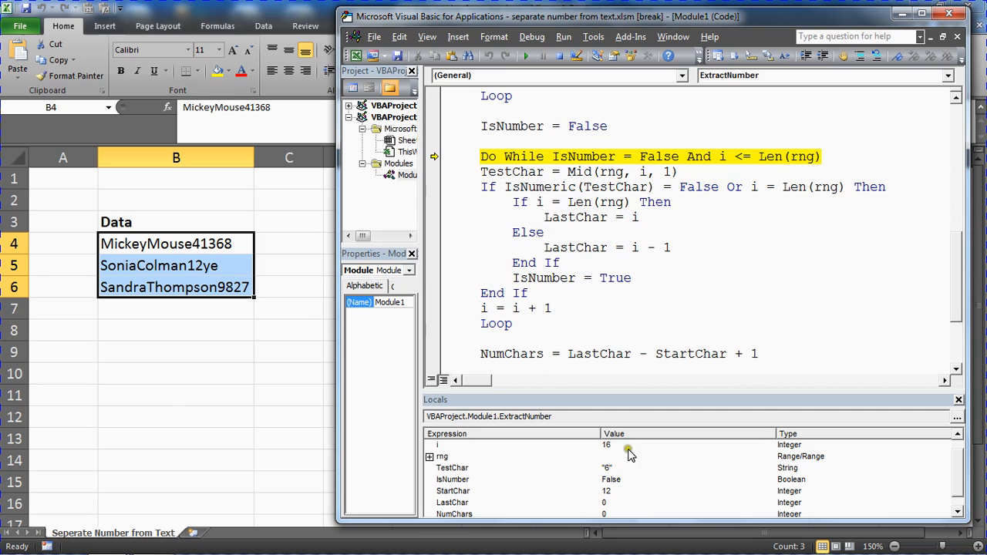
key(F8)
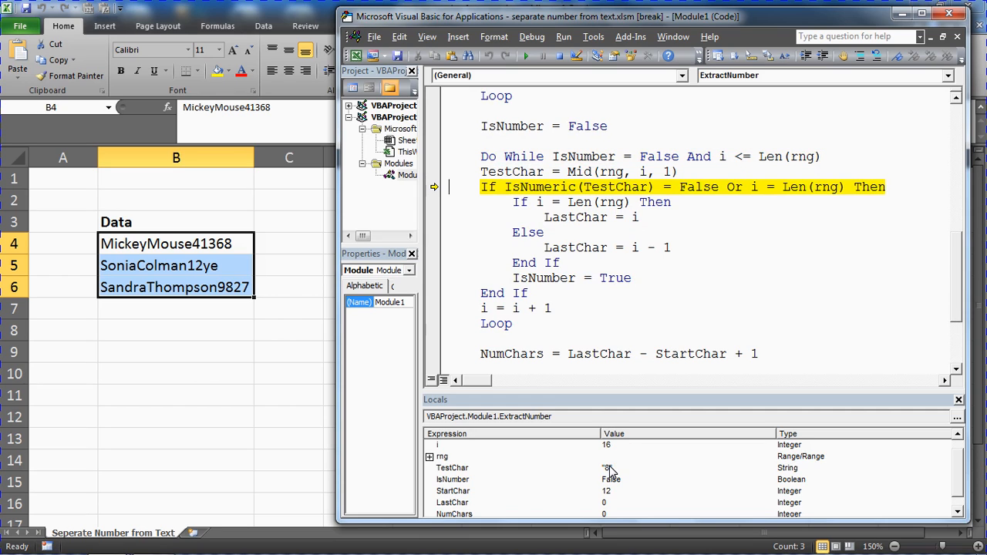
mouse_move(611, 471)
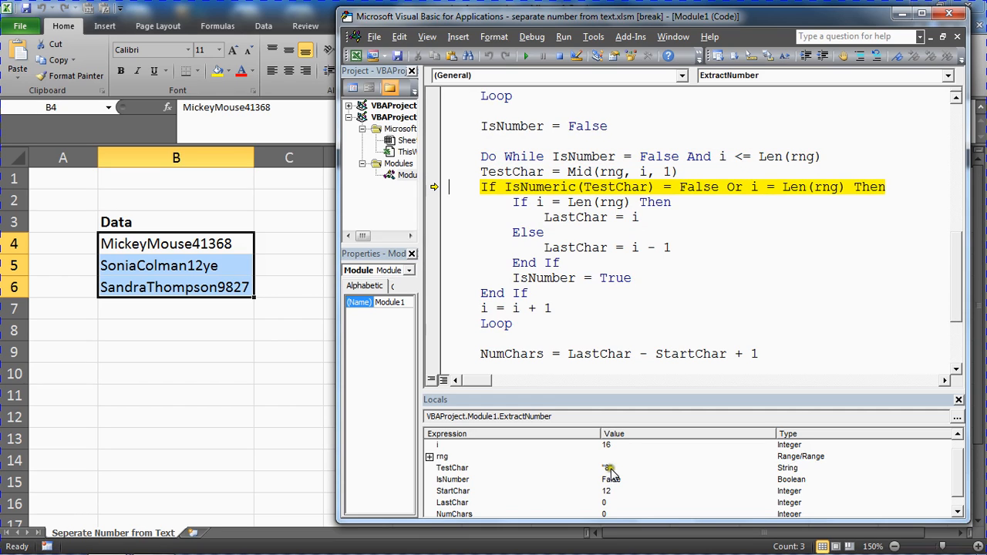
mouse_move(698, 260)
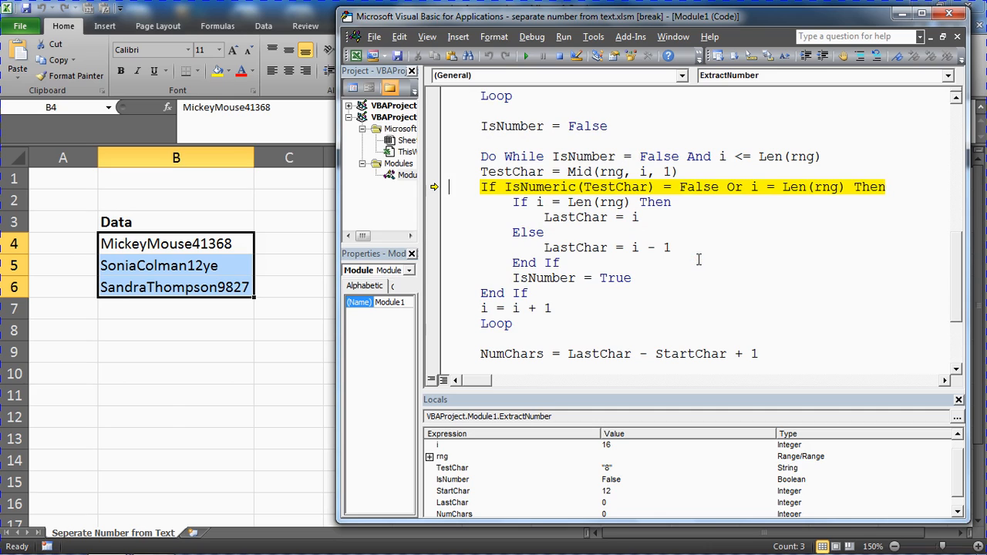
Step until LastChar is recorded as 16 and the loop exits.
key(F8)
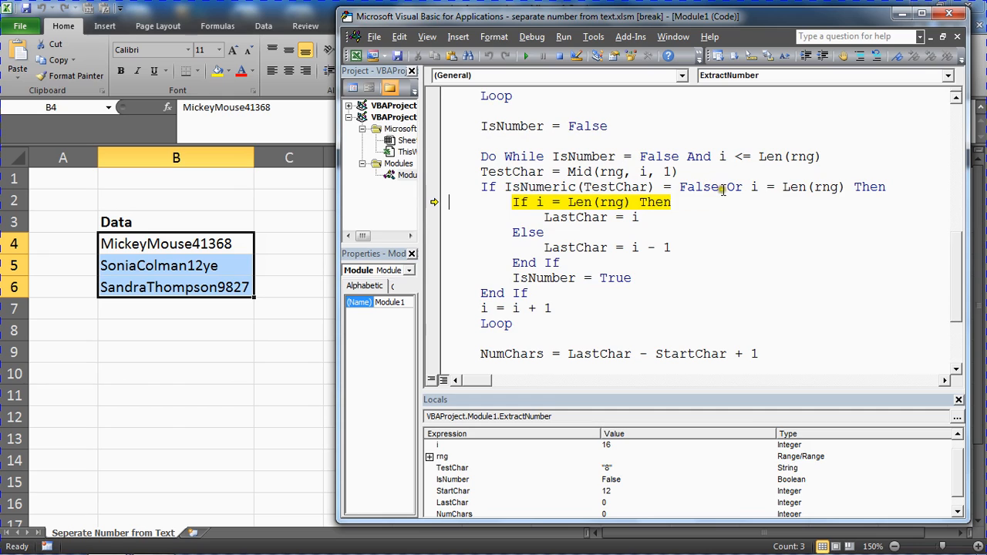
mouse_move(798, 186)
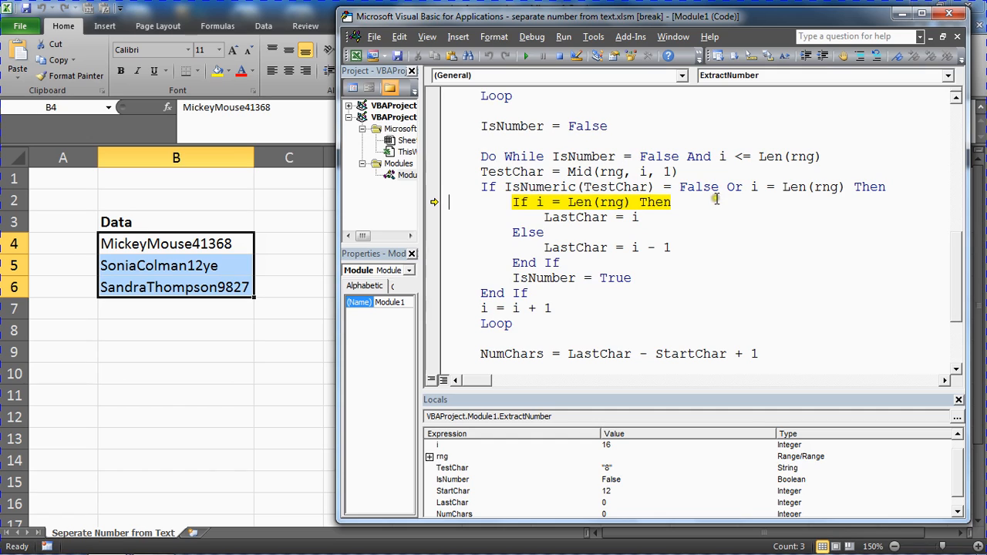
mouse_move(697, 278)
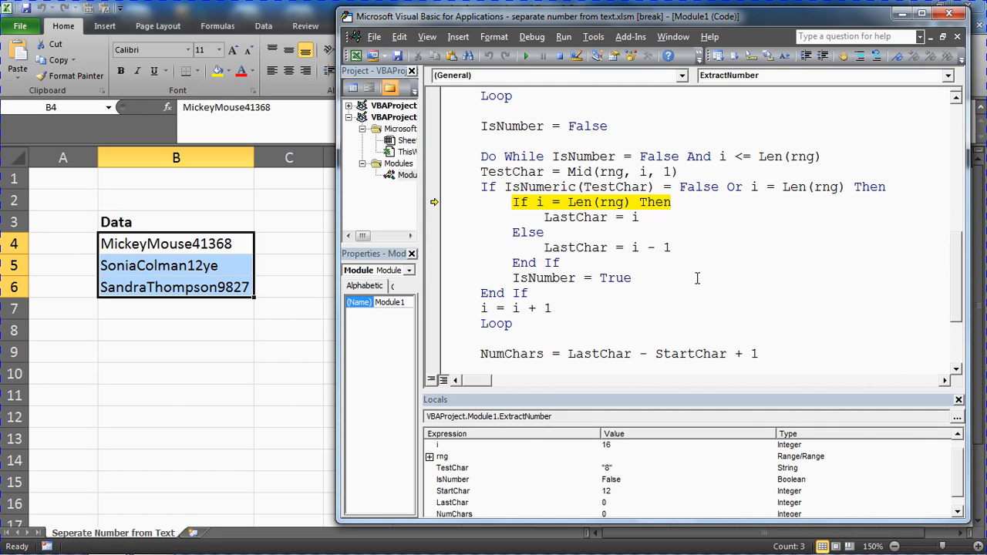
key(F8)
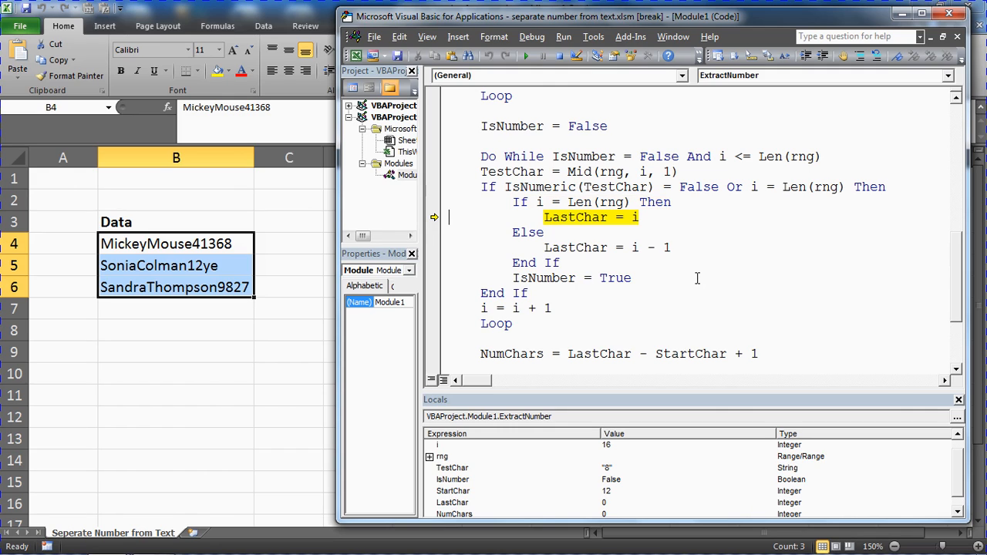
key(F8)
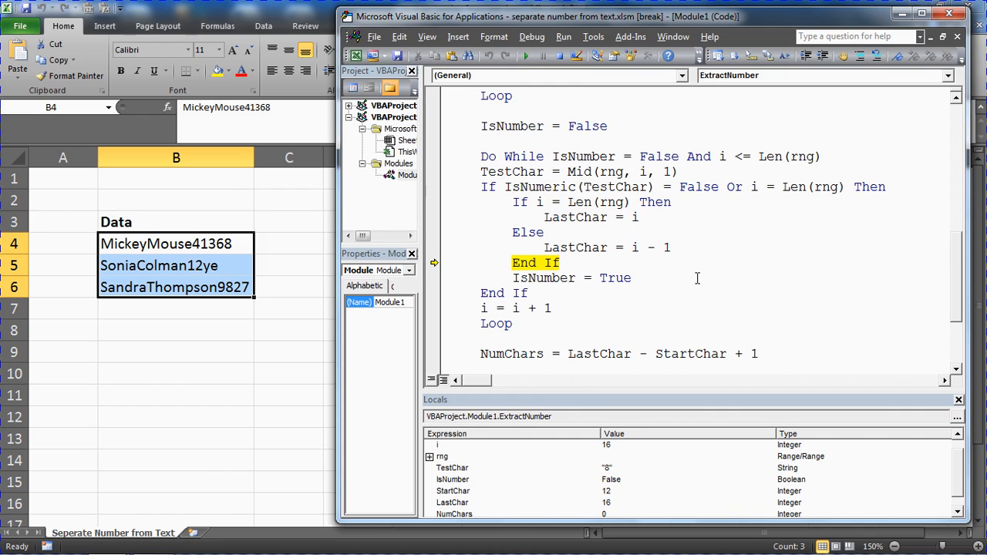
key(F8)
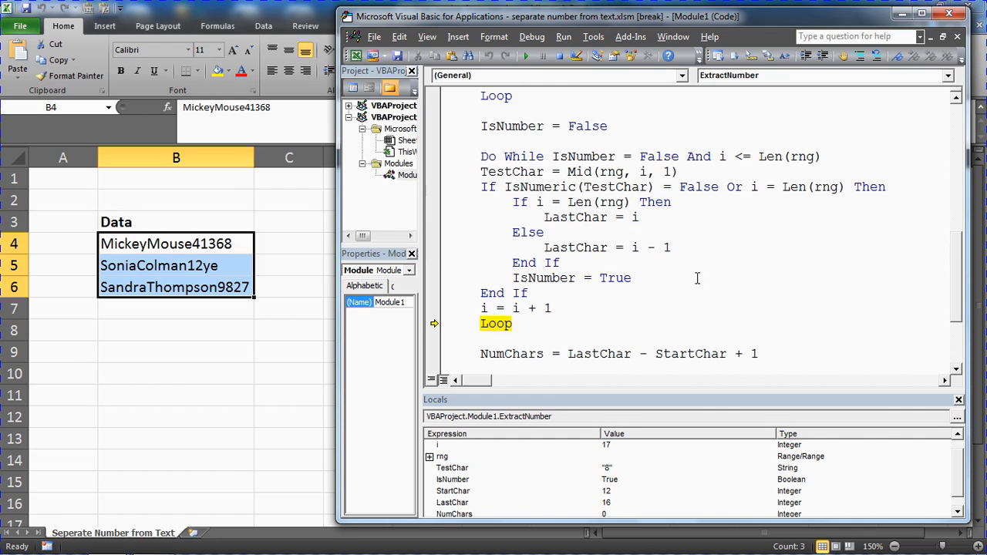
key(F8)
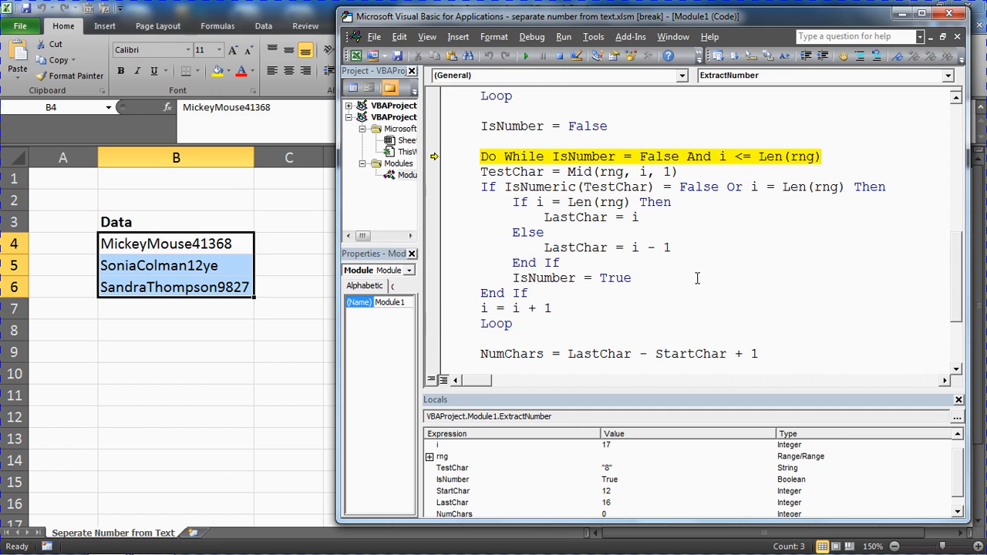
key(F8)
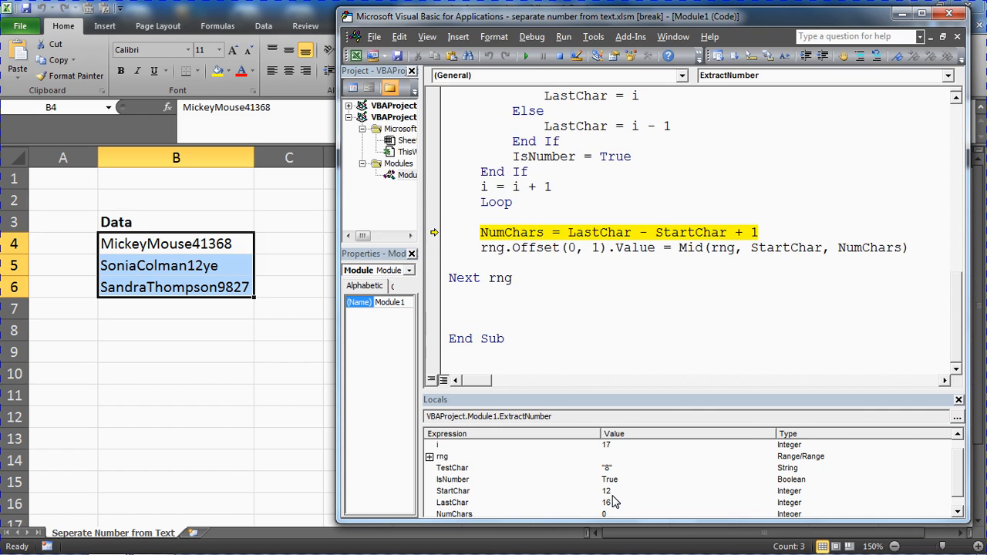
Step once with F8 to write 41368 into cell C4.
key(F8)
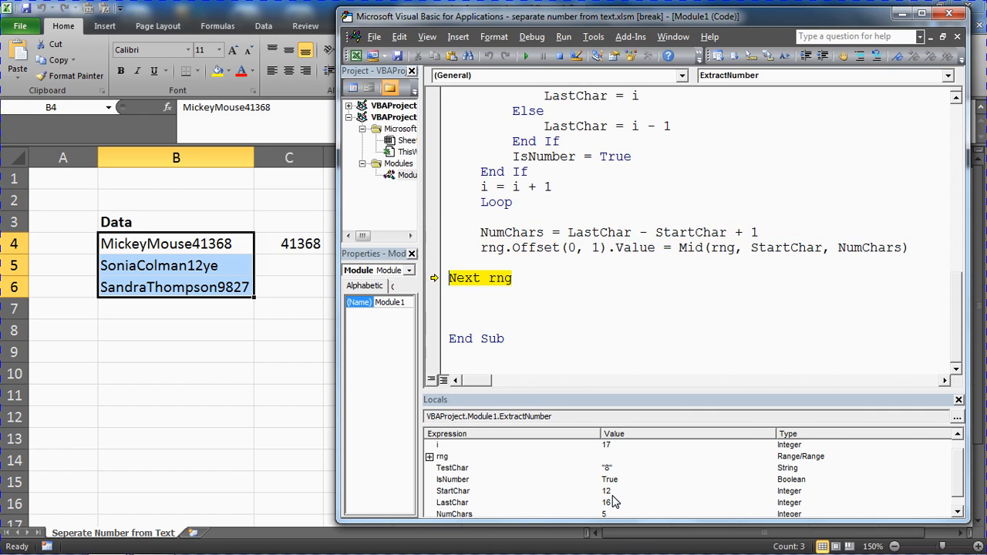
mouse_move(442, 455)
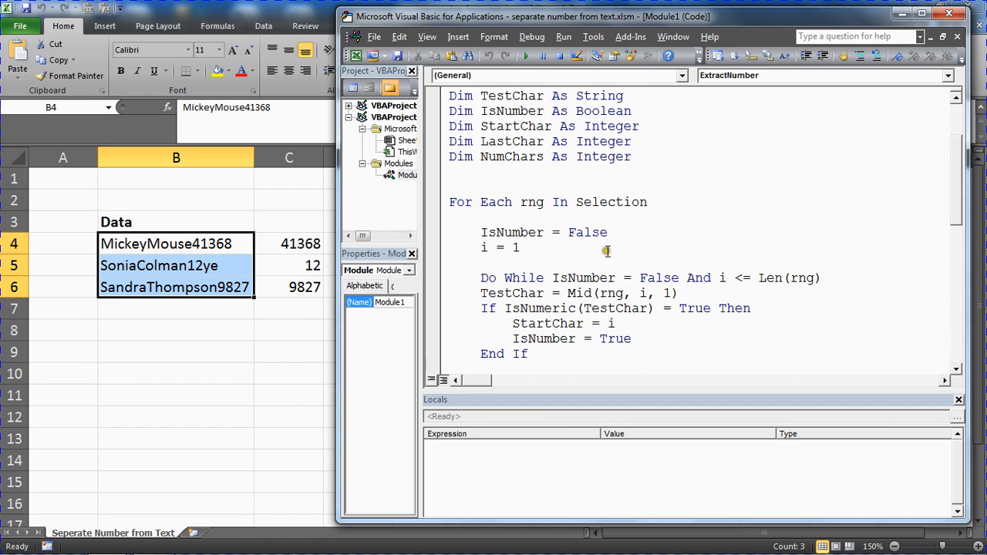
scroll(down, 3)
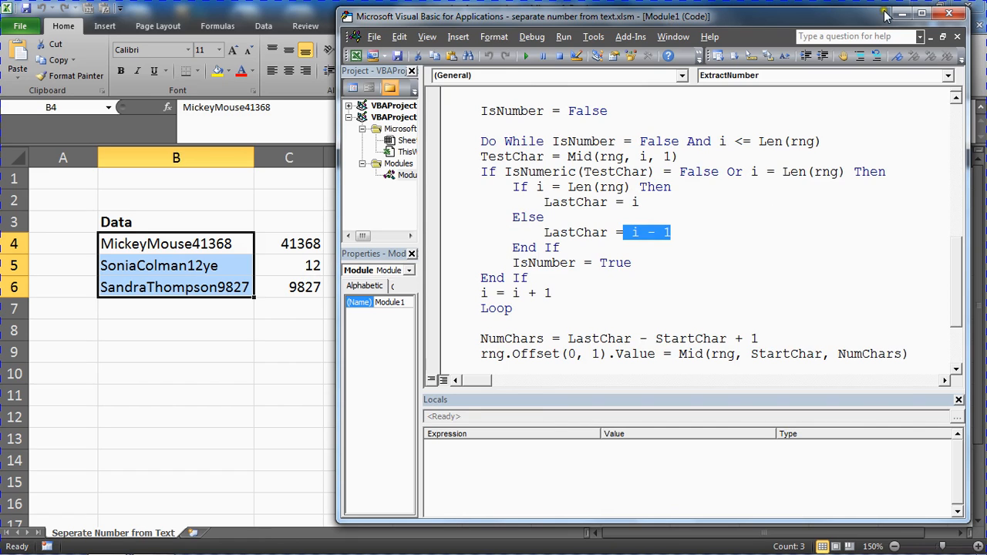
mouse_move(708, 41)
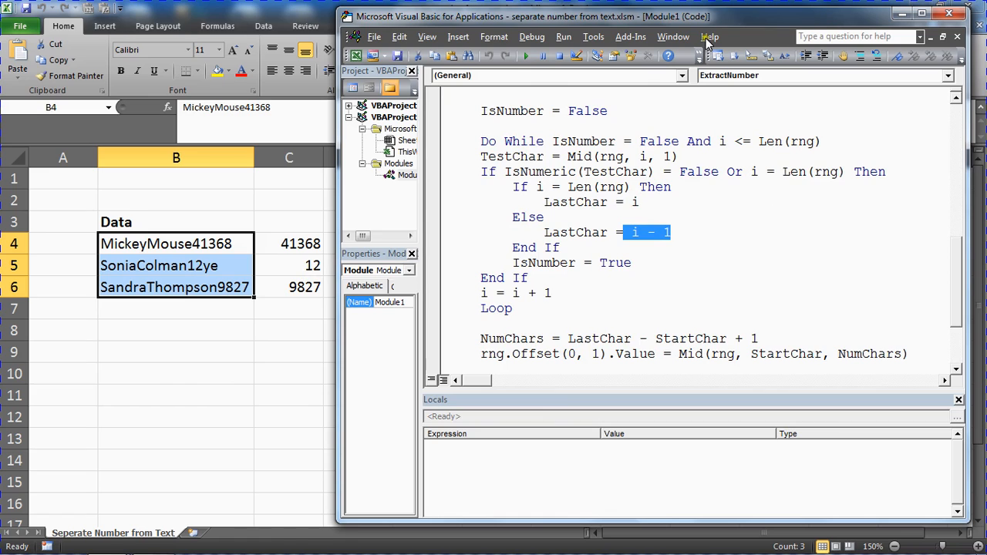
mouse_move(322, 249)
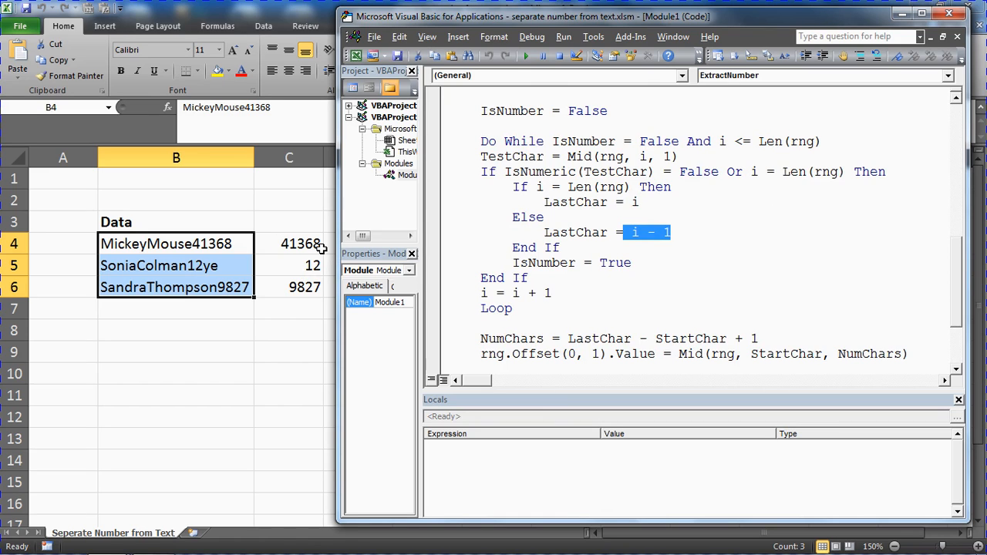
mouse_move(341, 279)
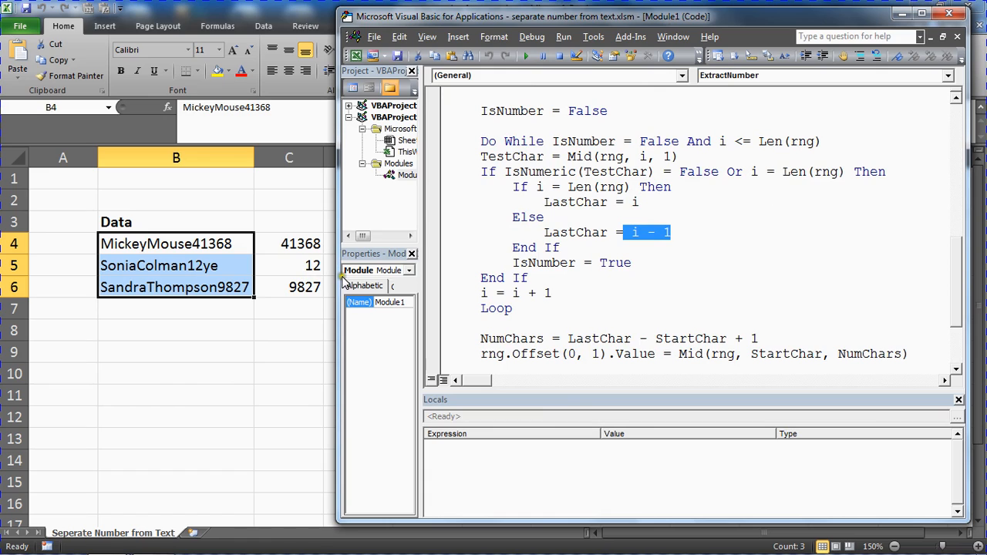
click(497, 259)
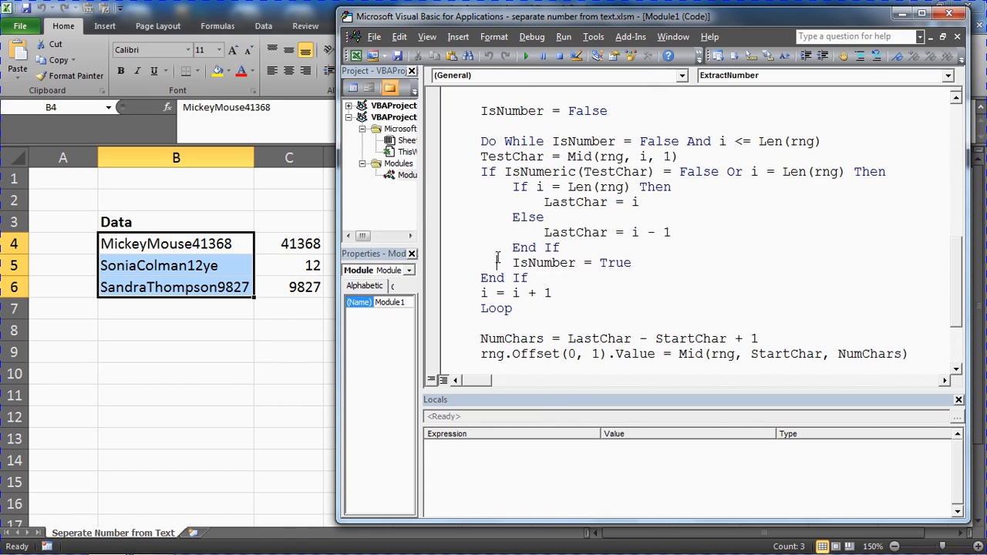